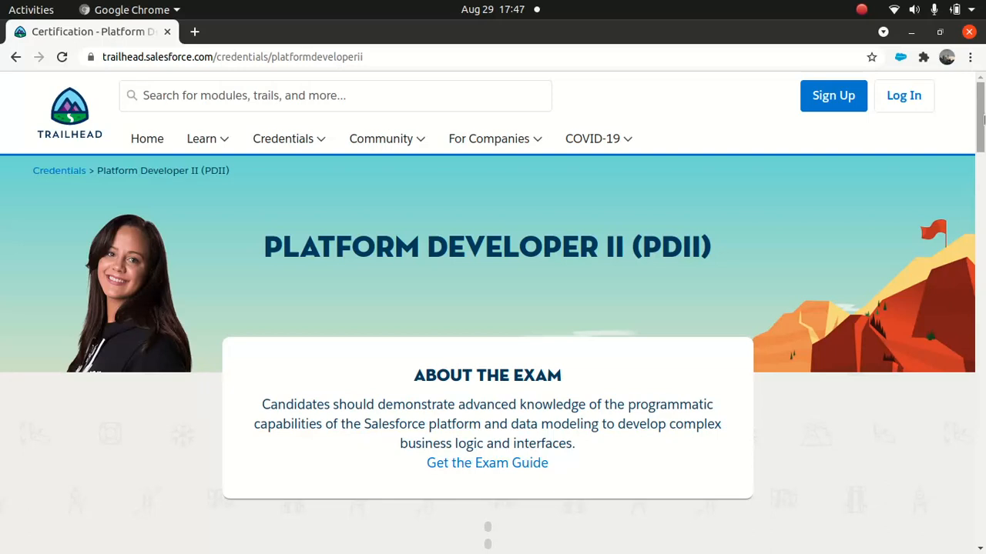
# - Open the Platform Developer II Exam Guide and scroll to its credential overview
pyautogui.scroll(-3)
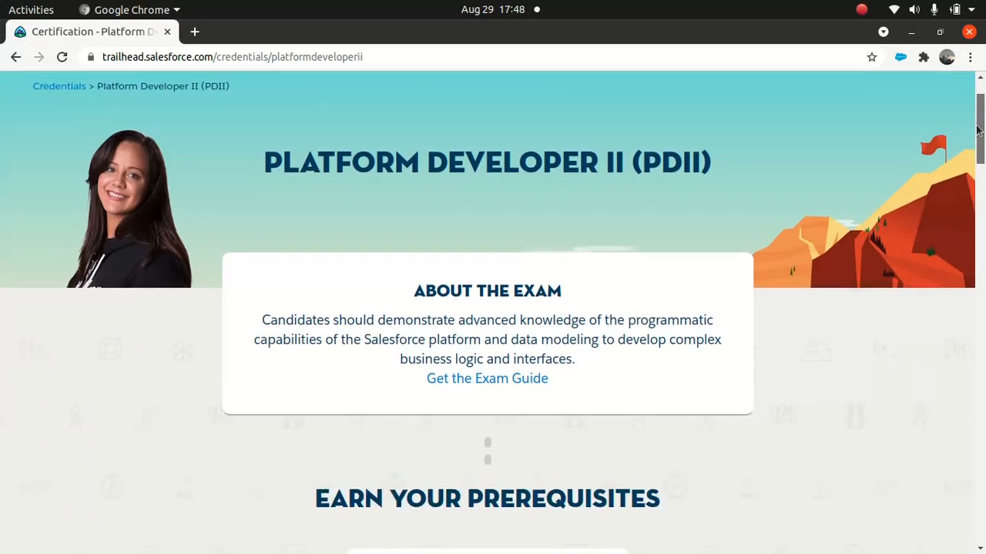
pyautogui.scroll(-3)
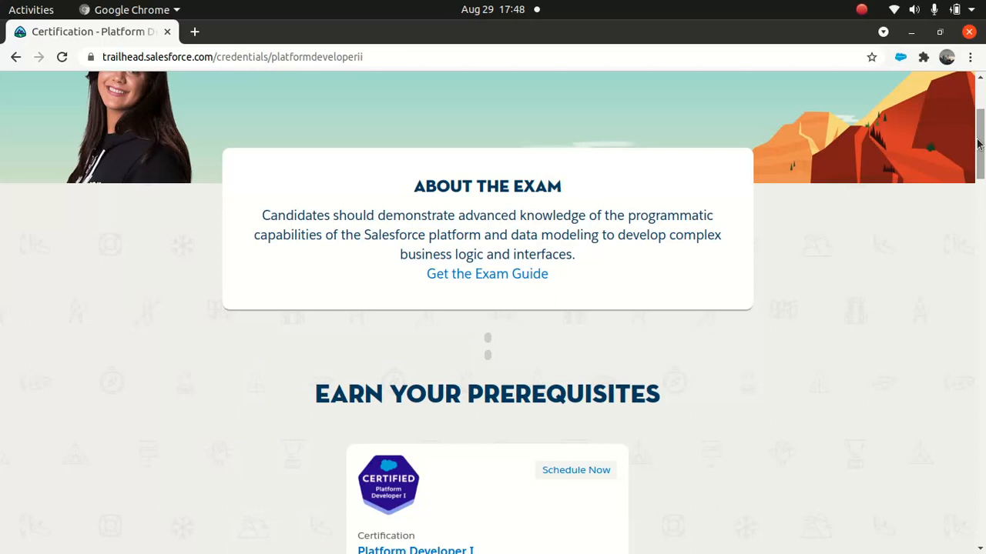
pyautogui.moveTo(487, 274)
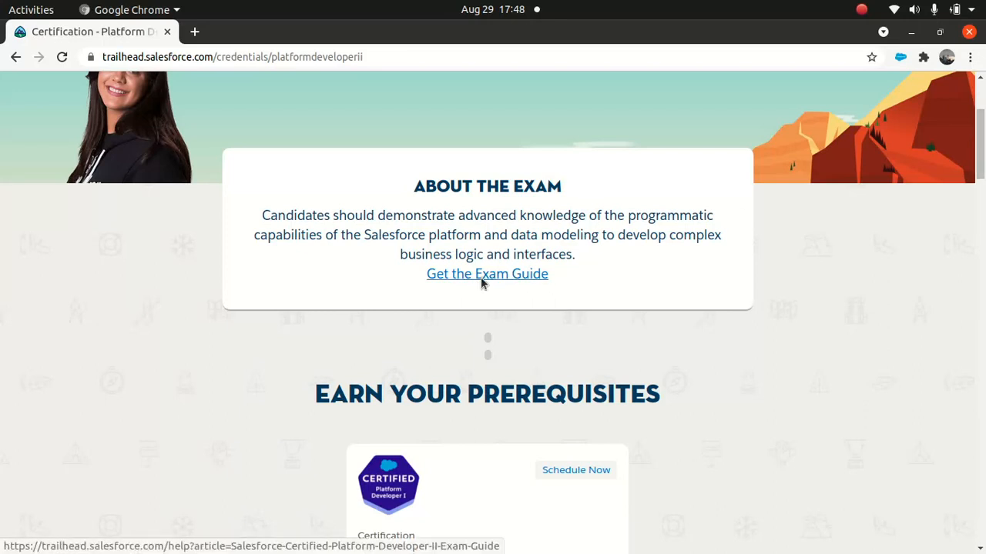
pyautogui.click(486, 273)
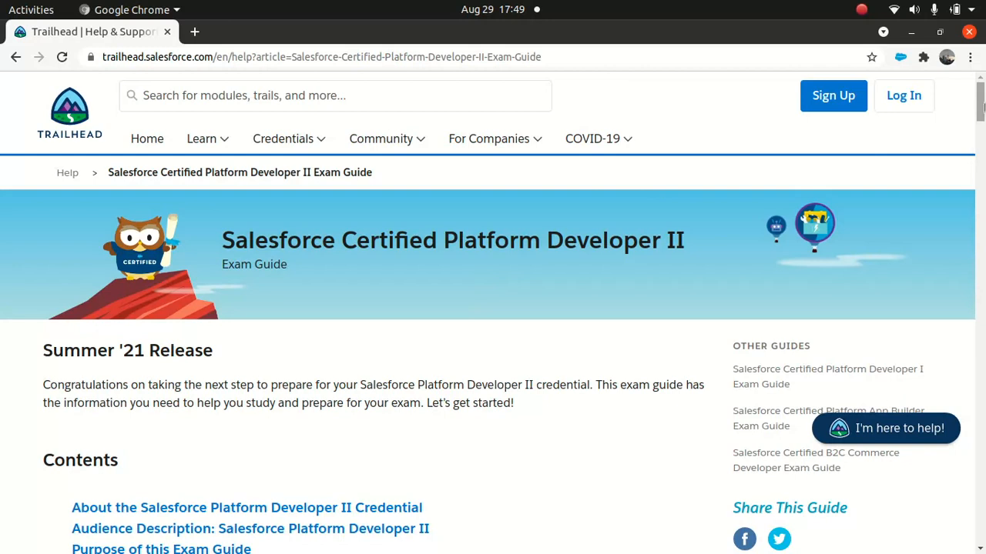
pyautogui.scroll(-3)
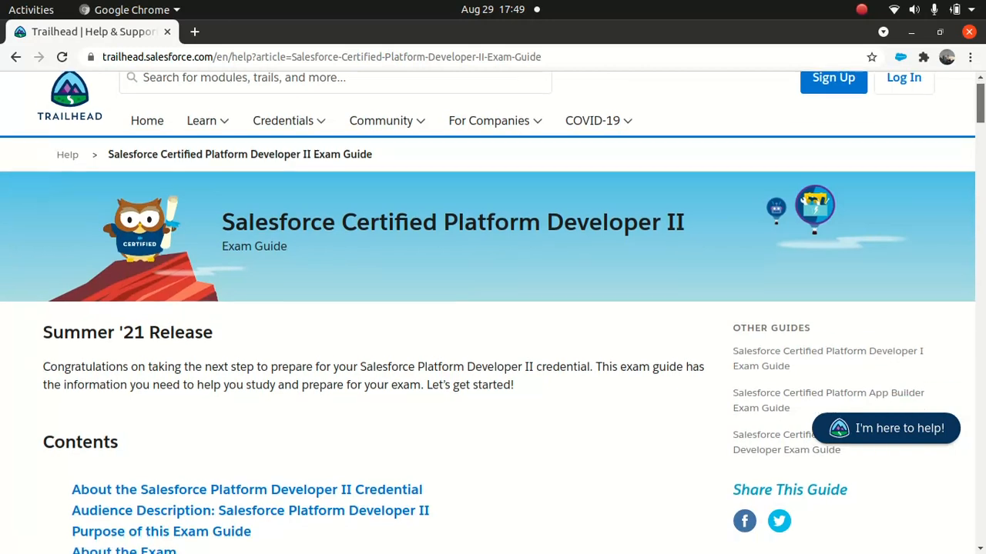
pyautogui.scroll(-3)
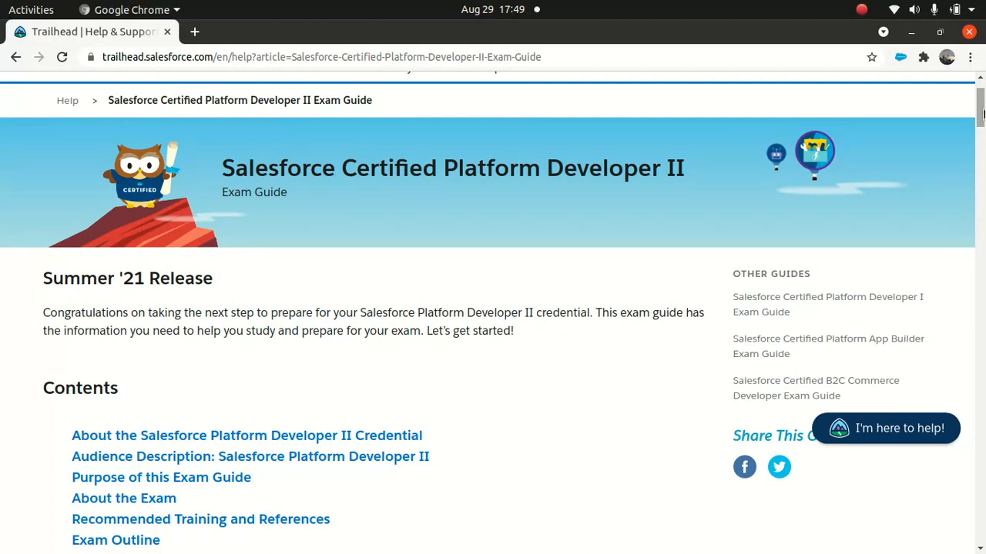
pyautogui.scroll(-3)
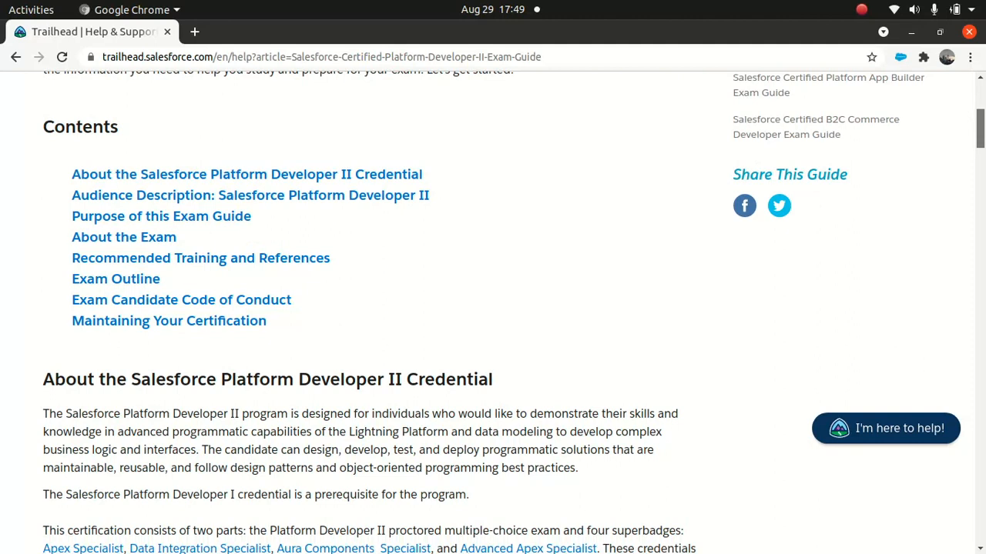
pyautogui.scroll(-3)
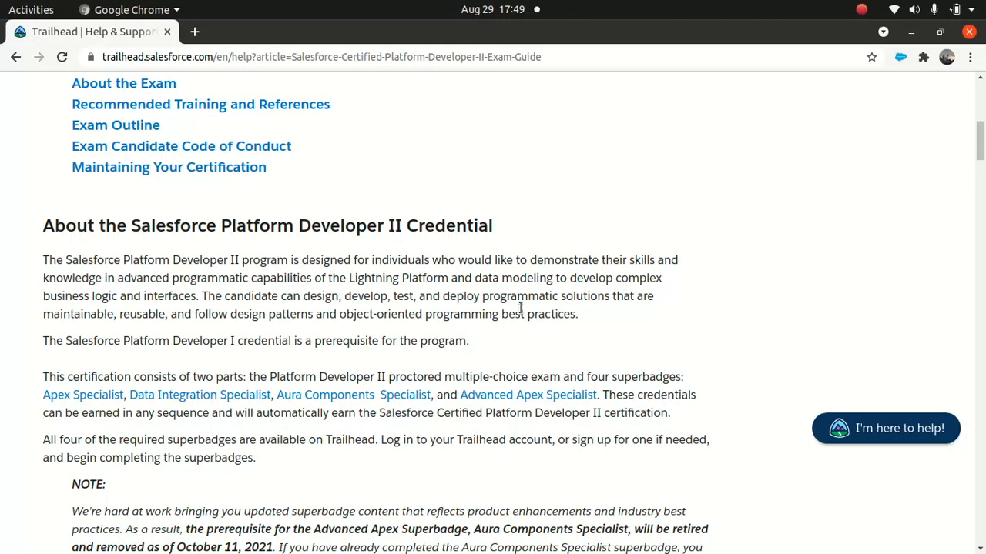
pyautogui.moveTo(231, 360)
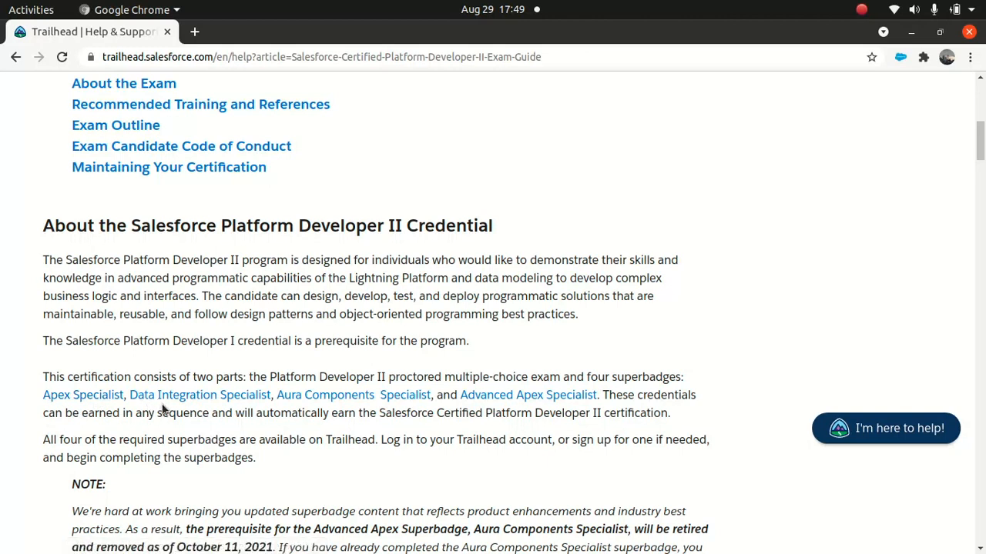
pyautogui.moveTo(374, 401)
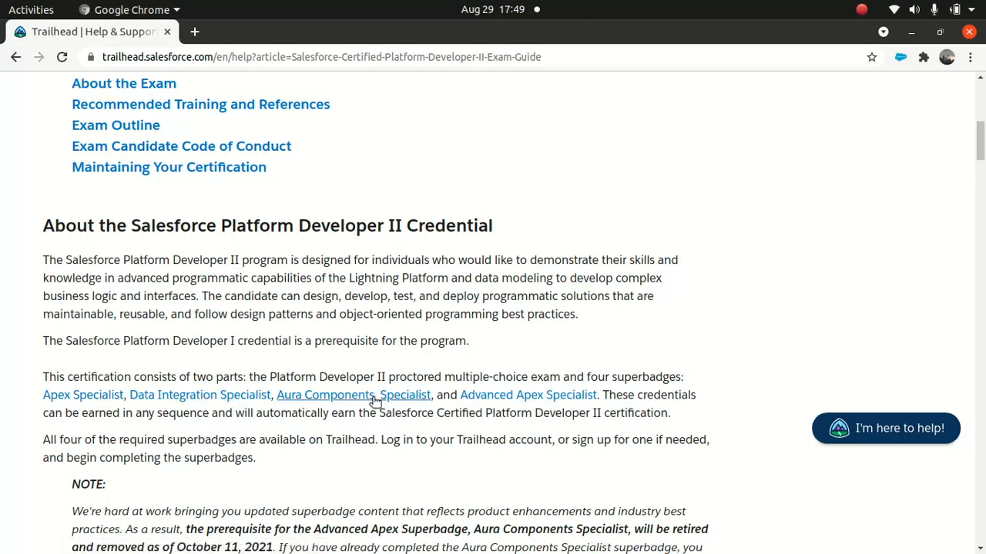
pyautogui.moveTo(529, 478)
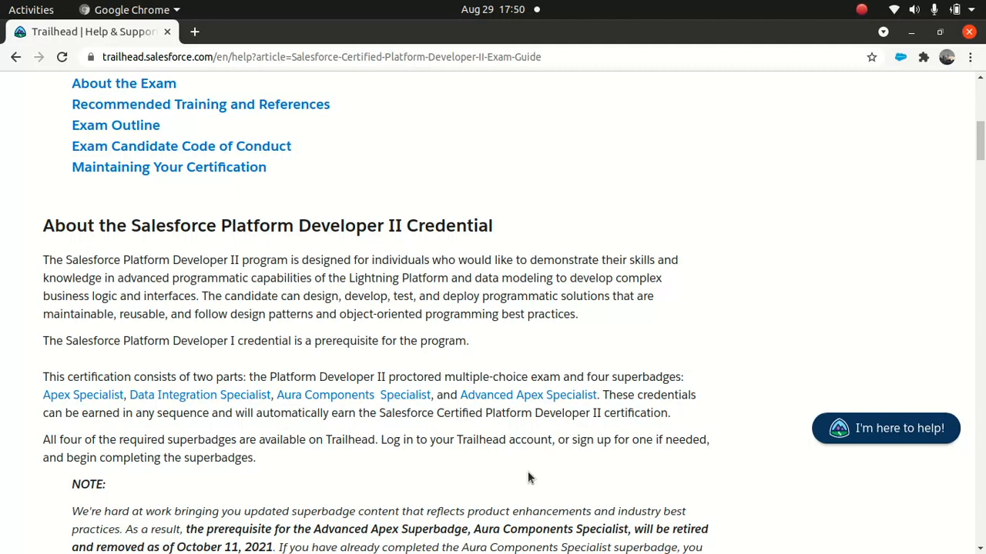
pyautogui.scroll(-3)
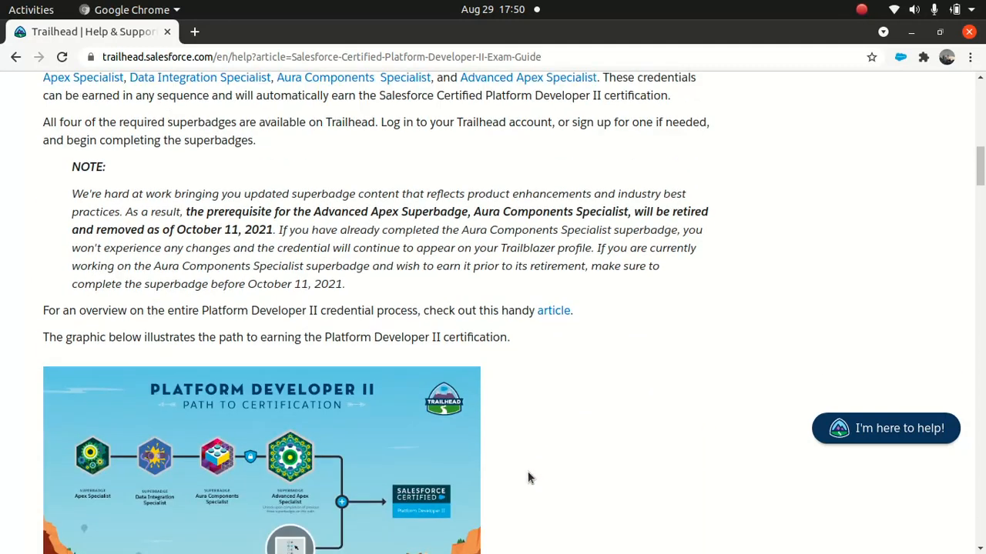
pyautogui.scroll(3)
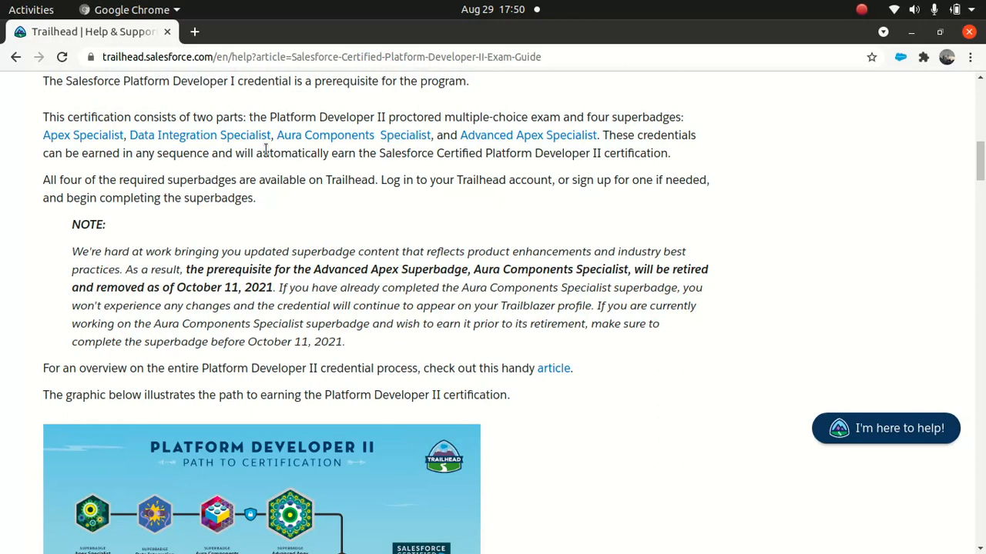
pyautogui.scroll(-3)
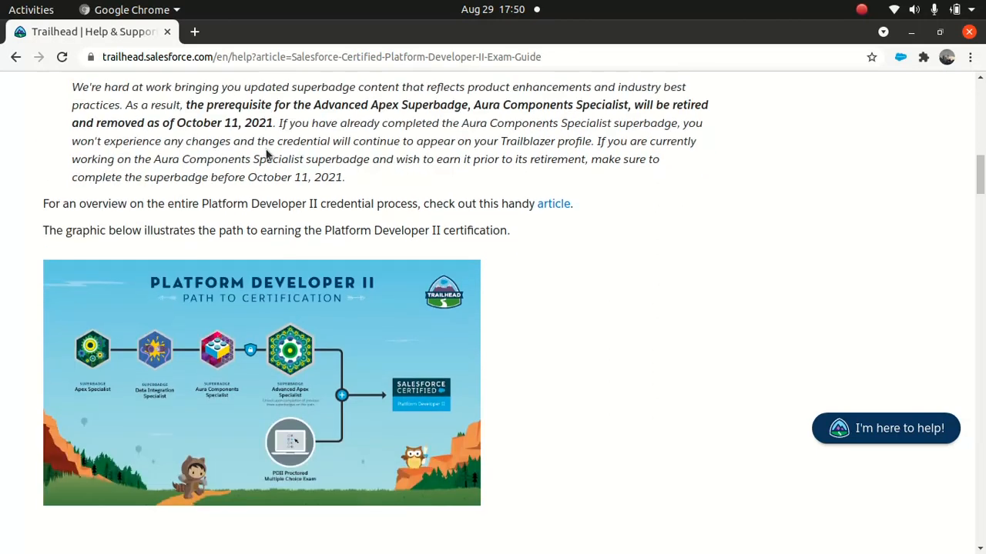
pyautogui.scroll(3)
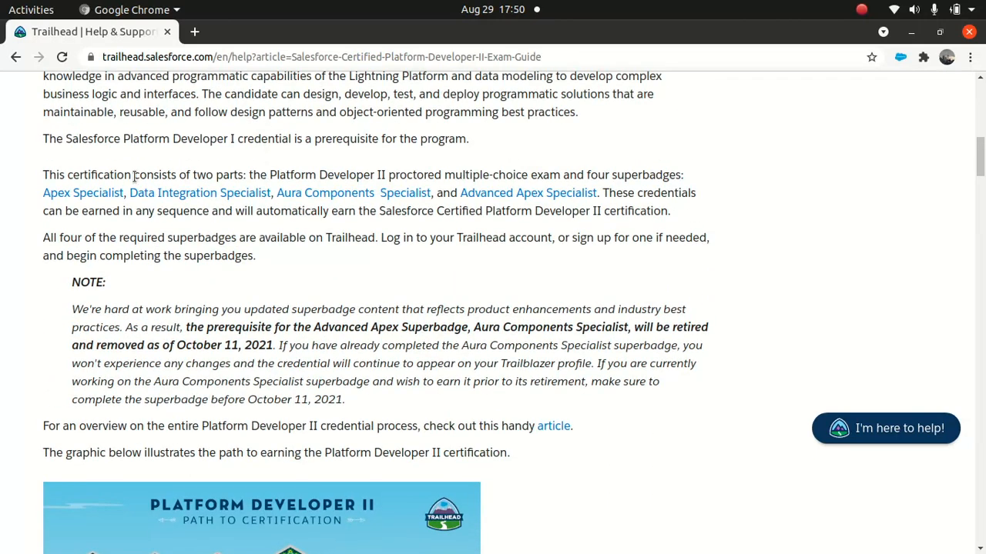
pyautogui.moveTo(335, 210)
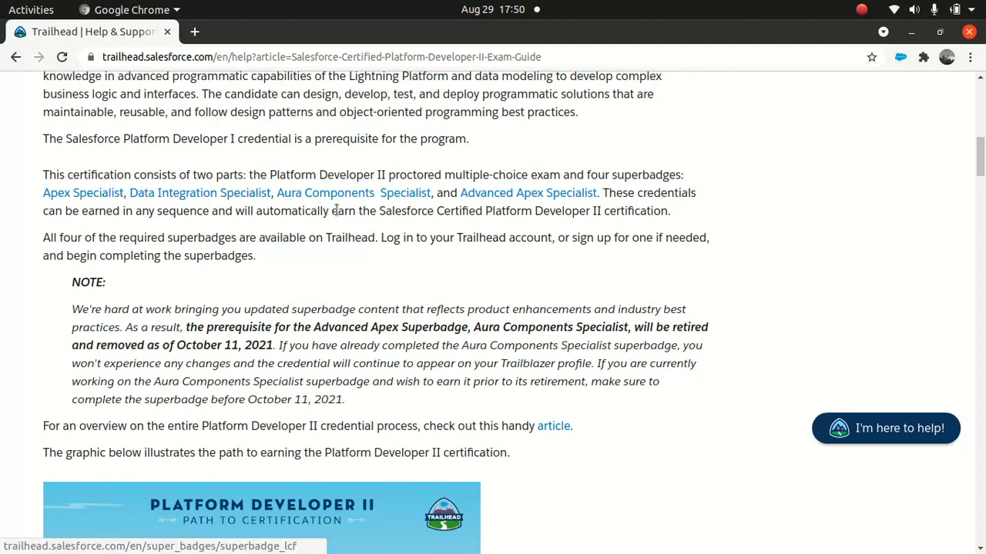
pyautogui.moveTo(448, 306)
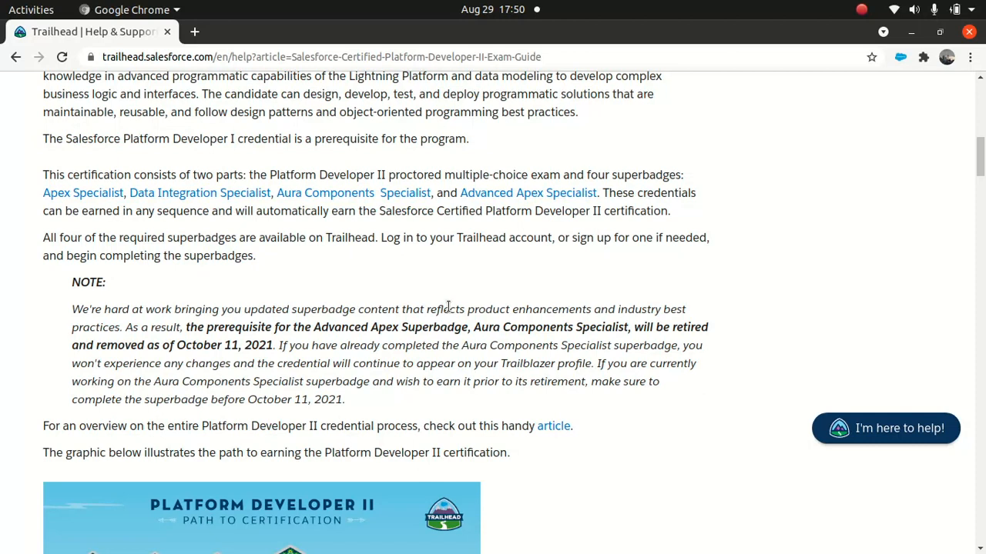
pyautogui.scroll(-3)
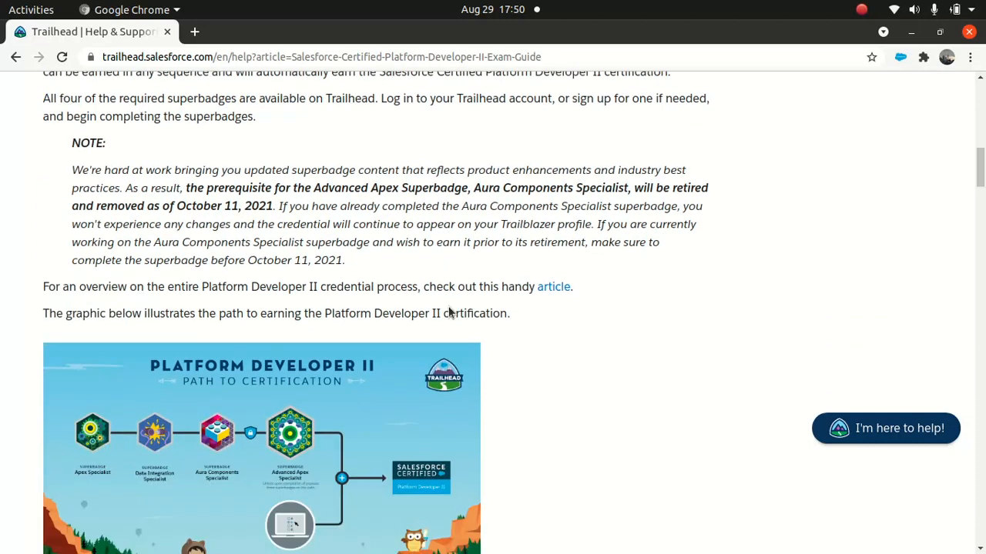
pyautogui.scroll(-3)
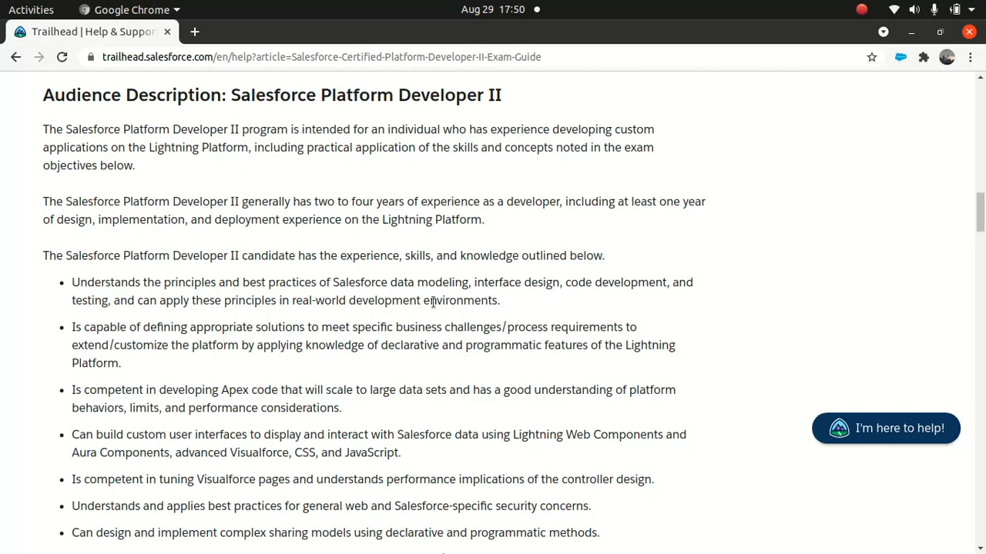
pyautogui.moveTo(397, 145)
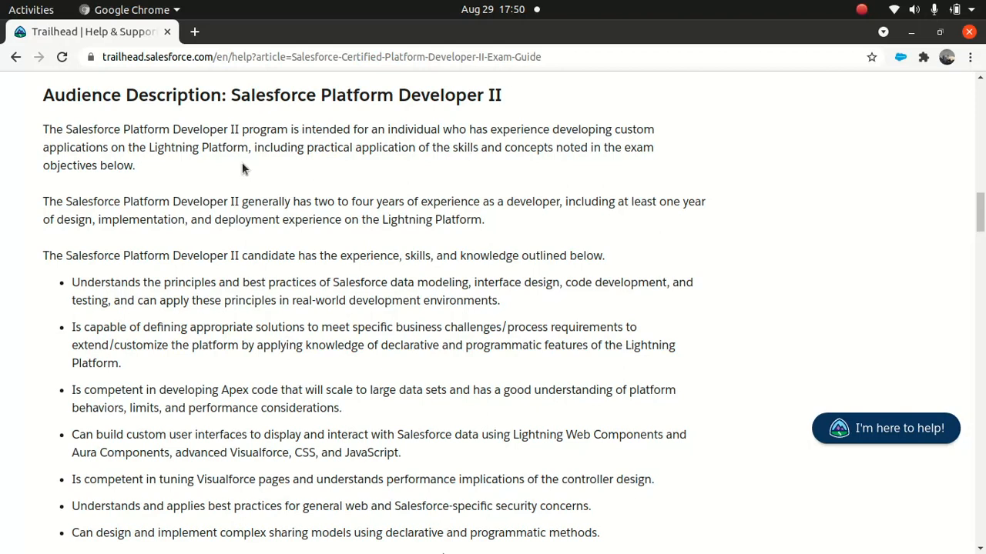
pyautogui.moveTo(222, 181)
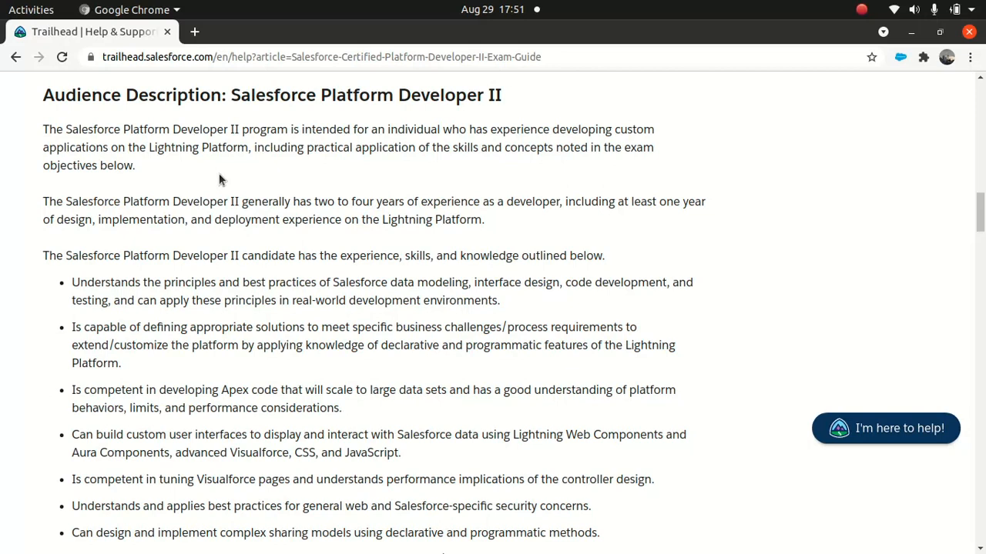
pyautogui.scroll(-3)
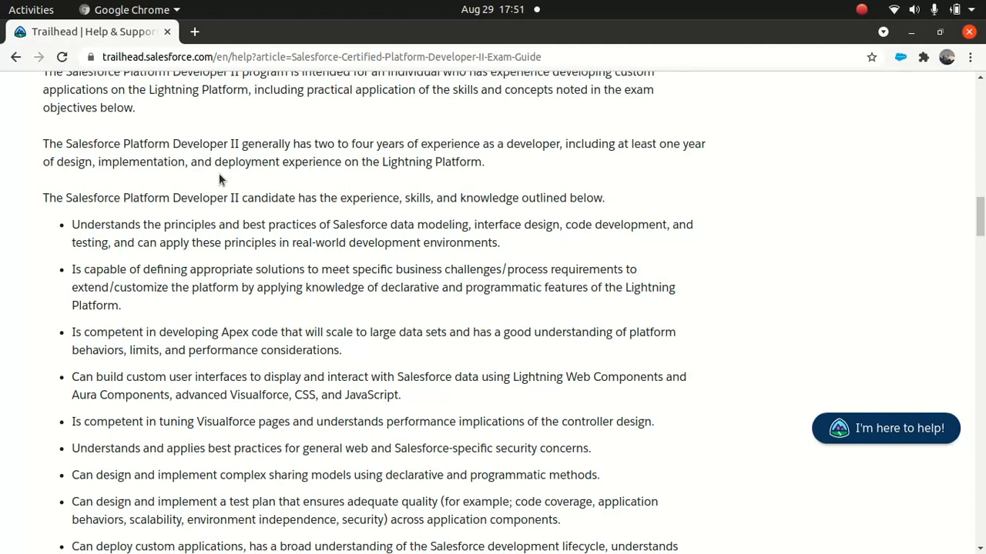
pyautogui.scroll(-3)
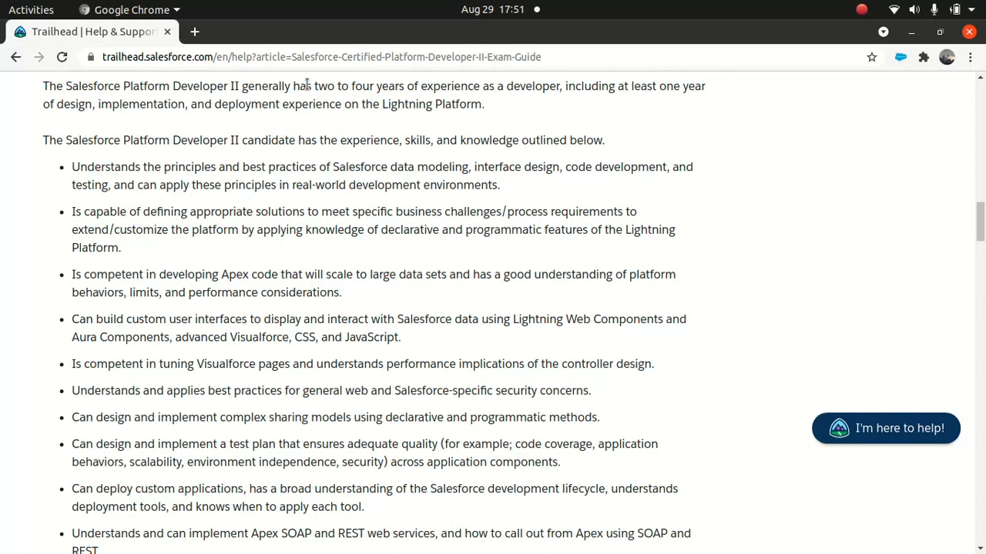
pyautogui.moveTo(235, 206)
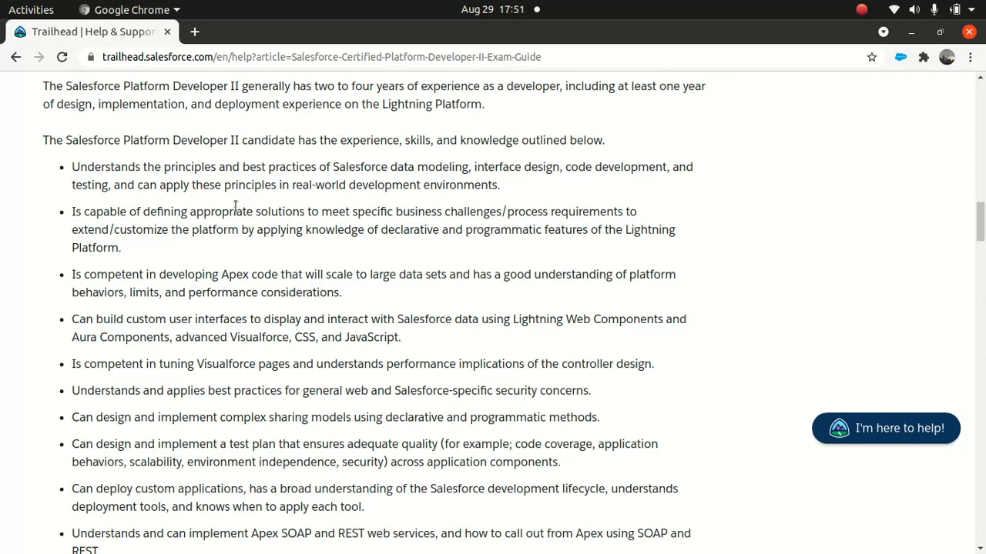
pyautogui.moveTo(451, 200)
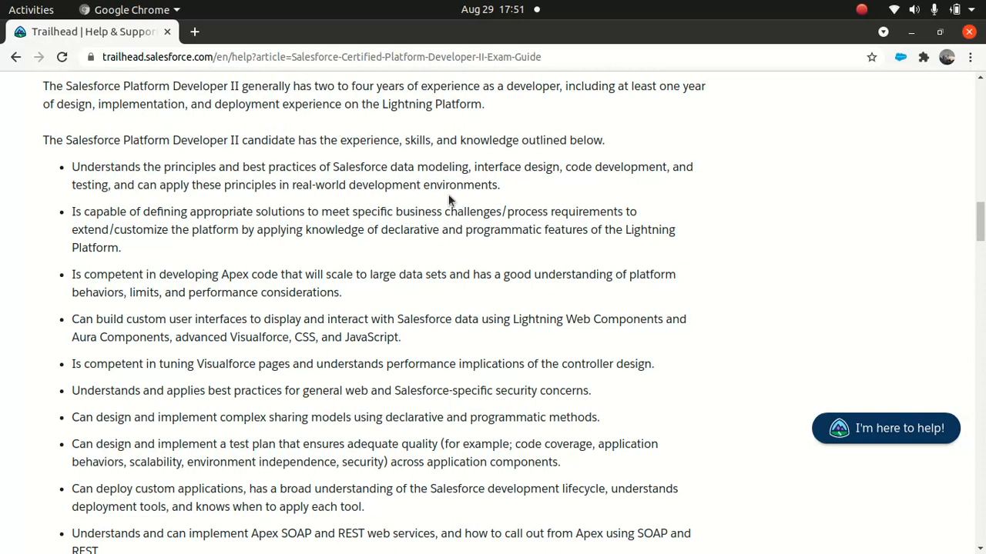
pyautogui.moveTo(466, 210)
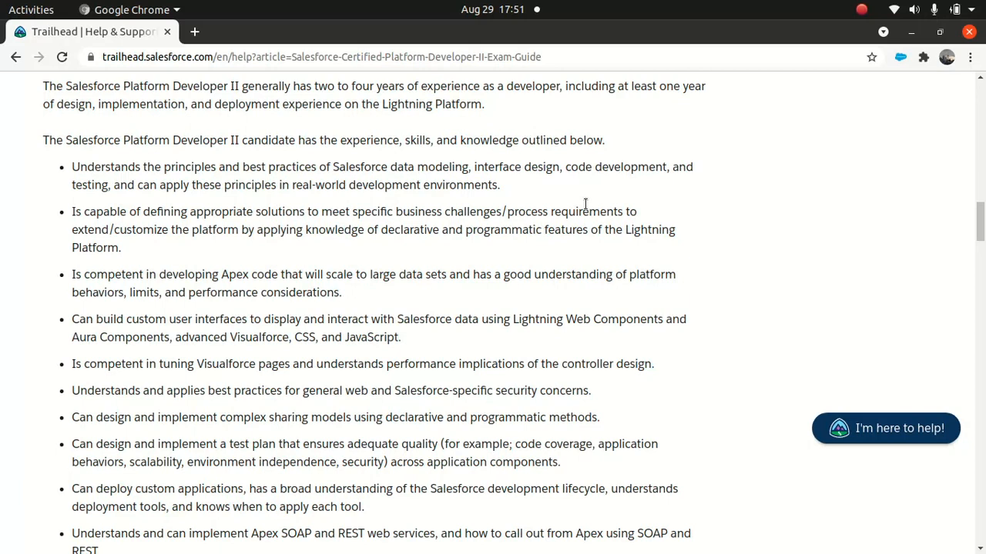
pyautogui.moveTo(238, 205)
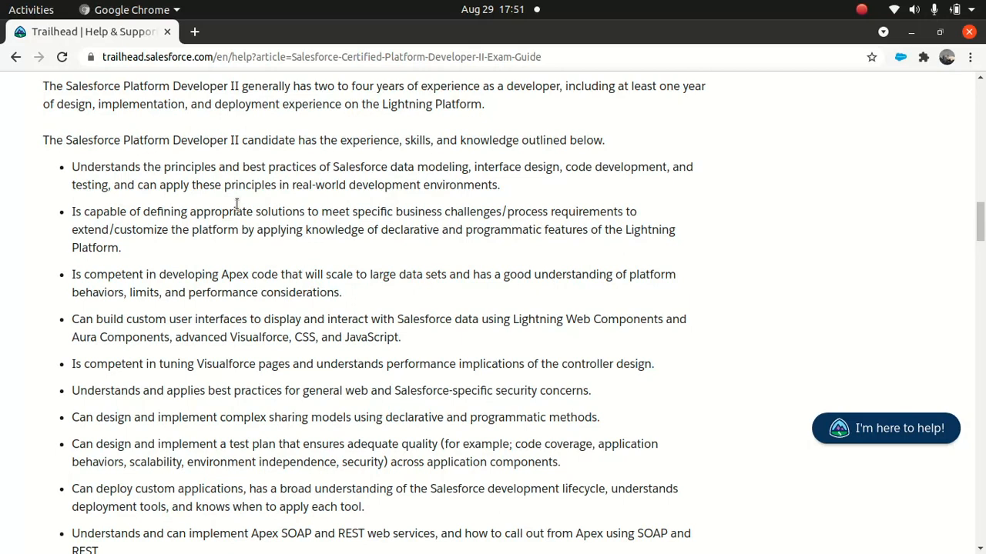
pyautogui.scroll(-3)
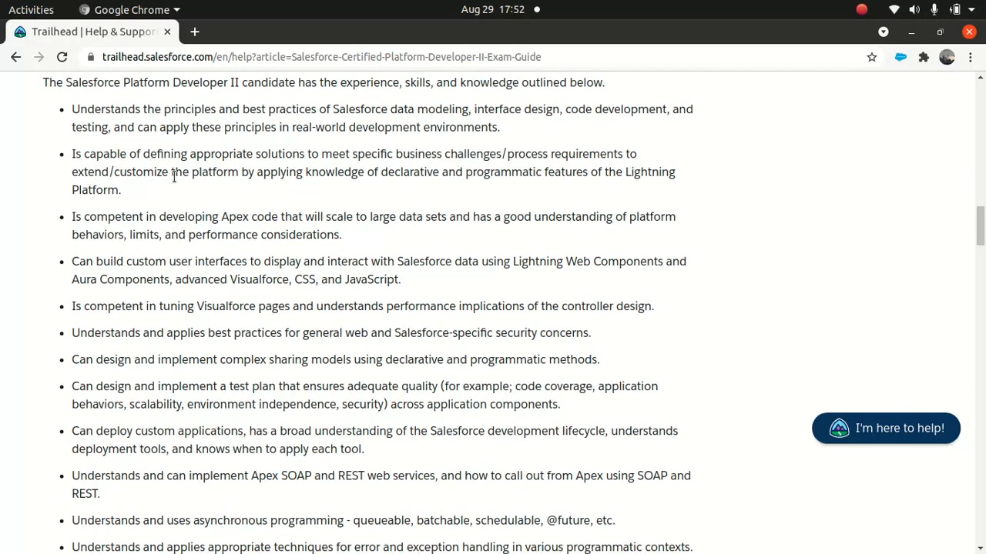
pyautogui.moveTo(412, 168)
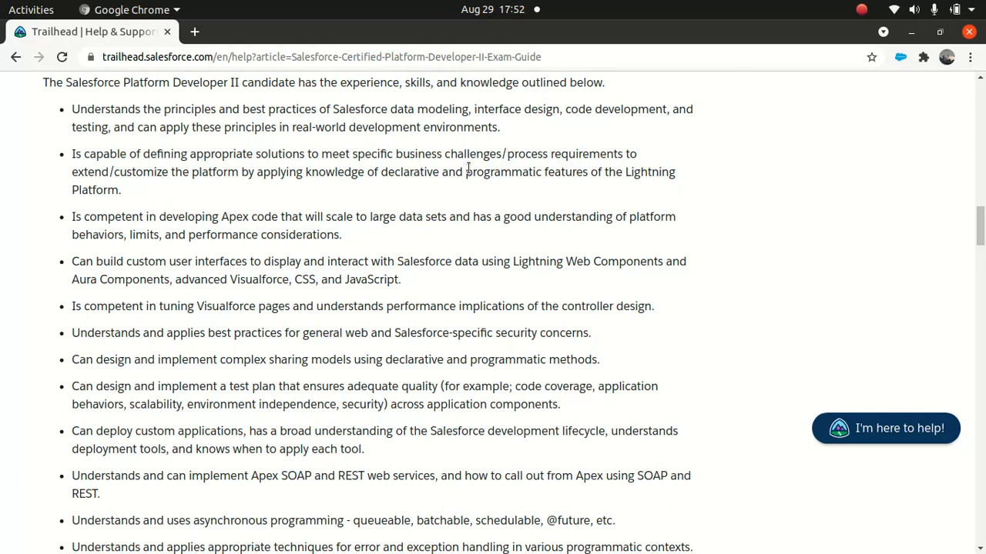
pyautogui.moveTo(214, 191)
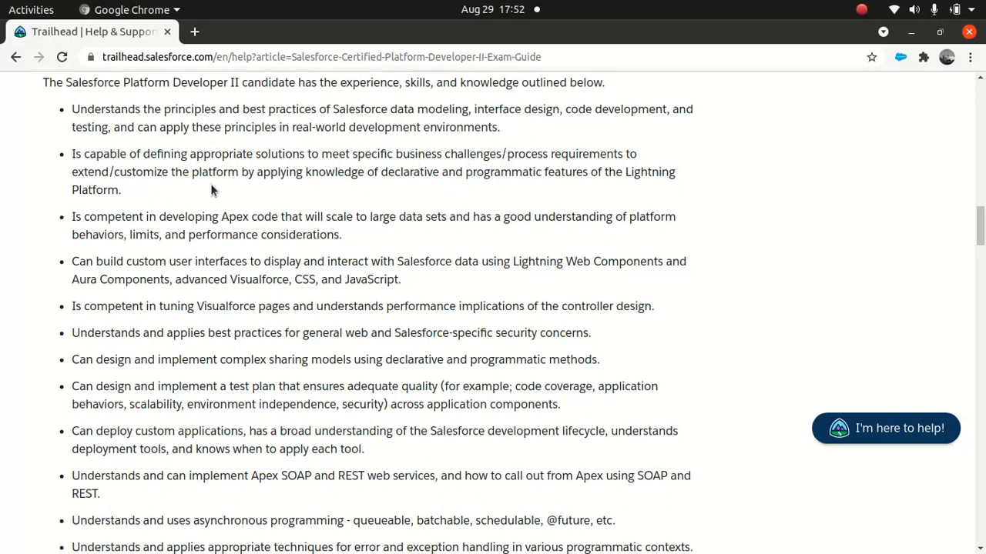
pyautogui.moveTo(409, 179)
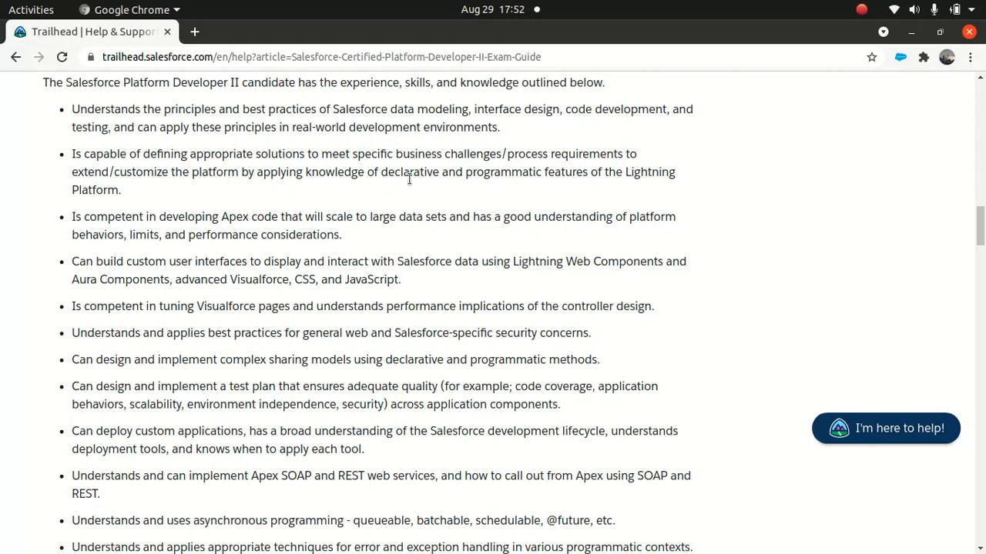
pyautogui.moveTo(472, 190)
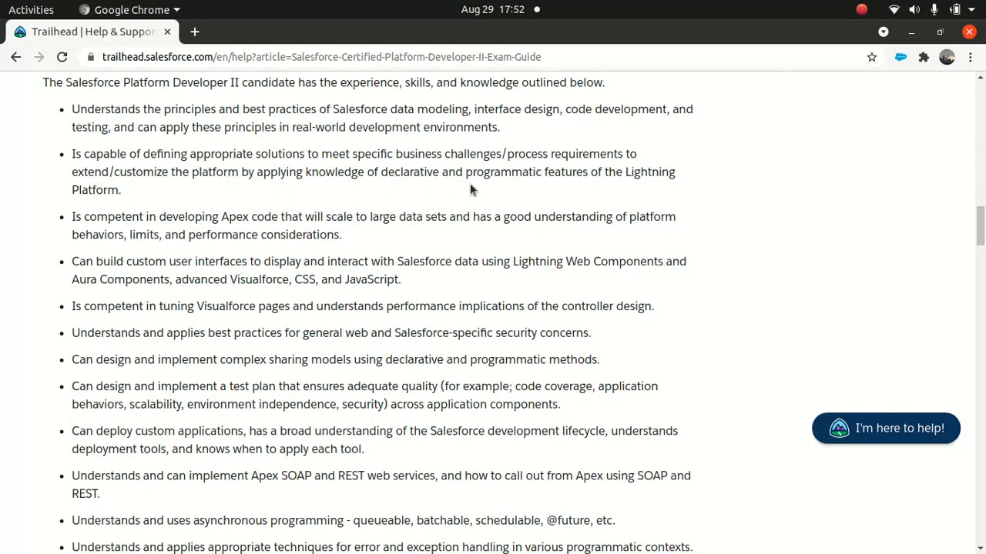
pyautogui.moveTo(439, 204)
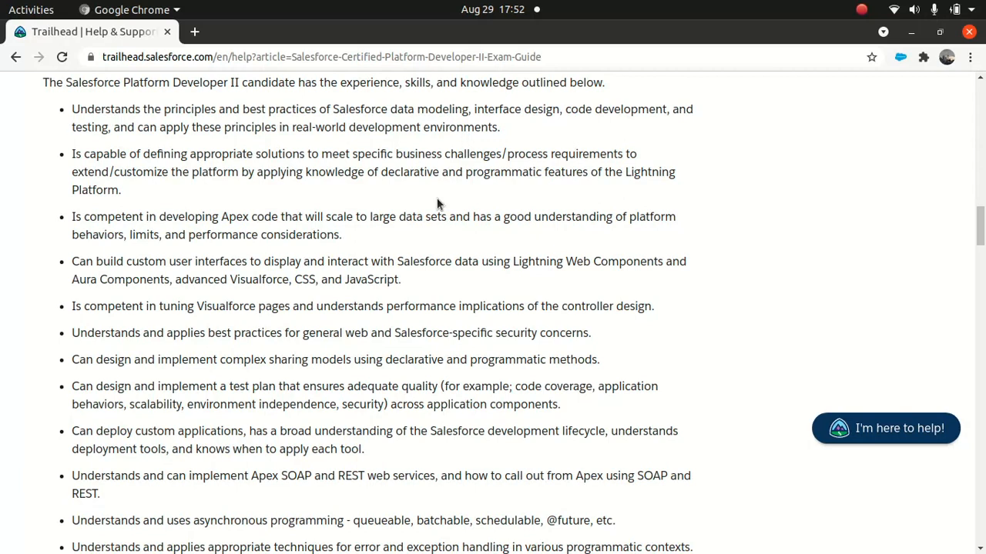
pyautogui.scroll(-3)
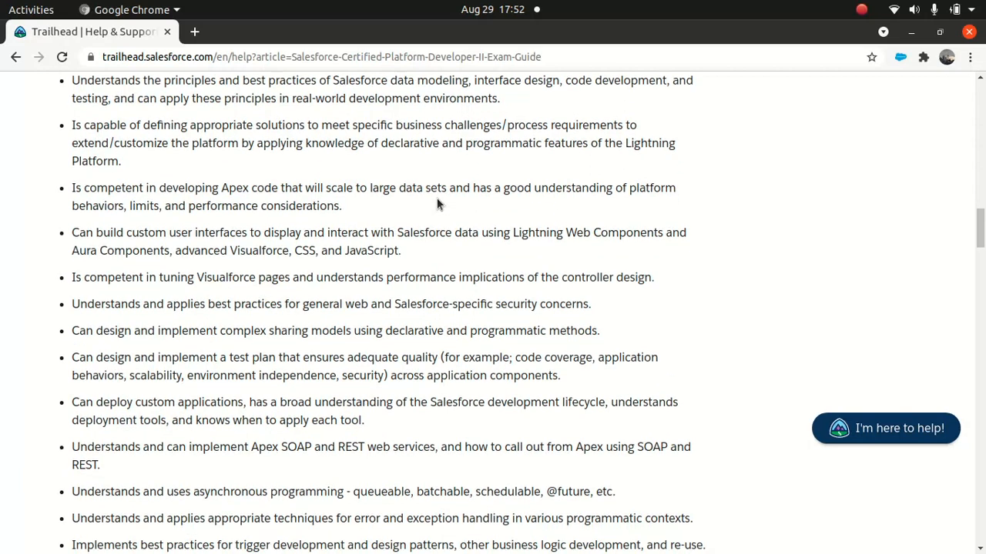
pyautogui.moveTo(248, 195)
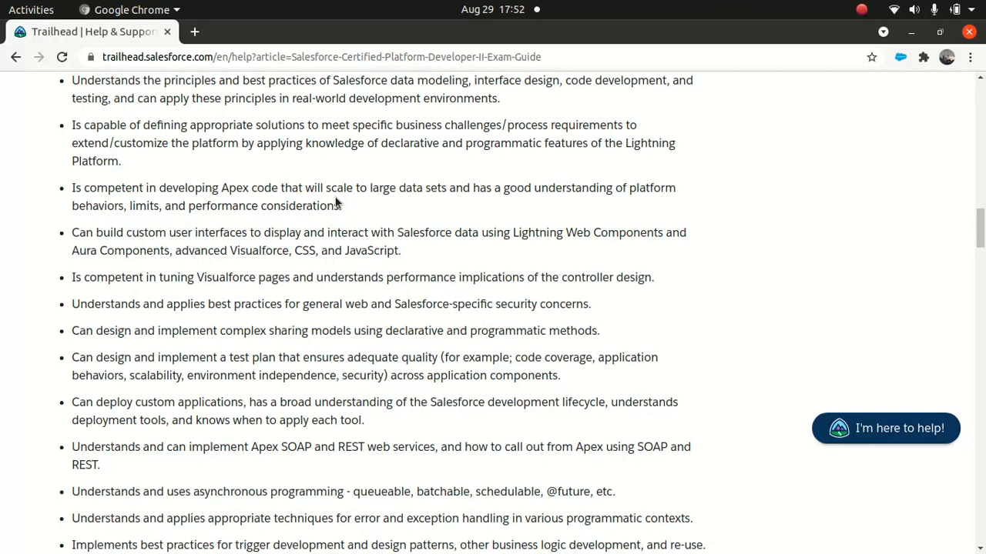
pyautogui.moveTo(371, 190)
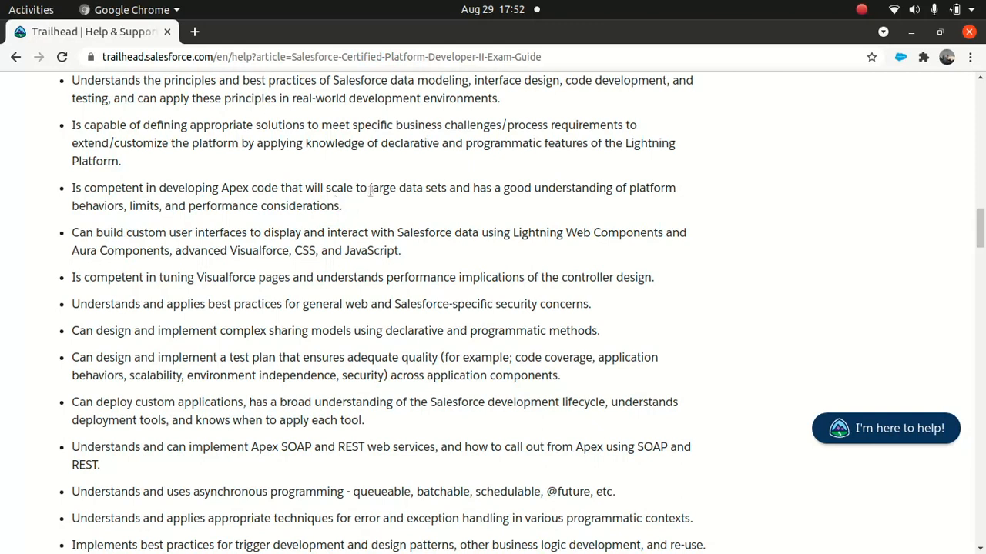
pyautogui.moveTo(470, 192)
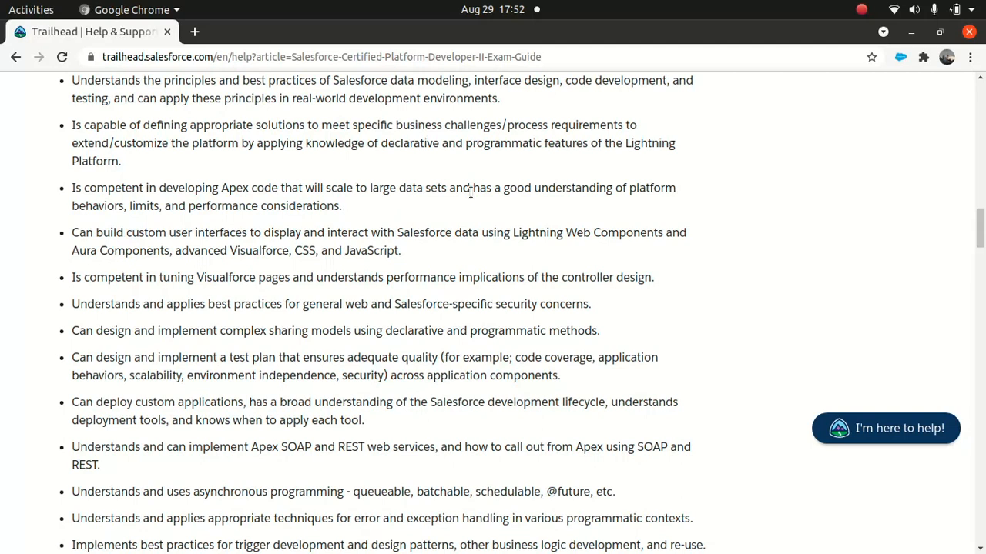
pyautogui.scroll(-3)
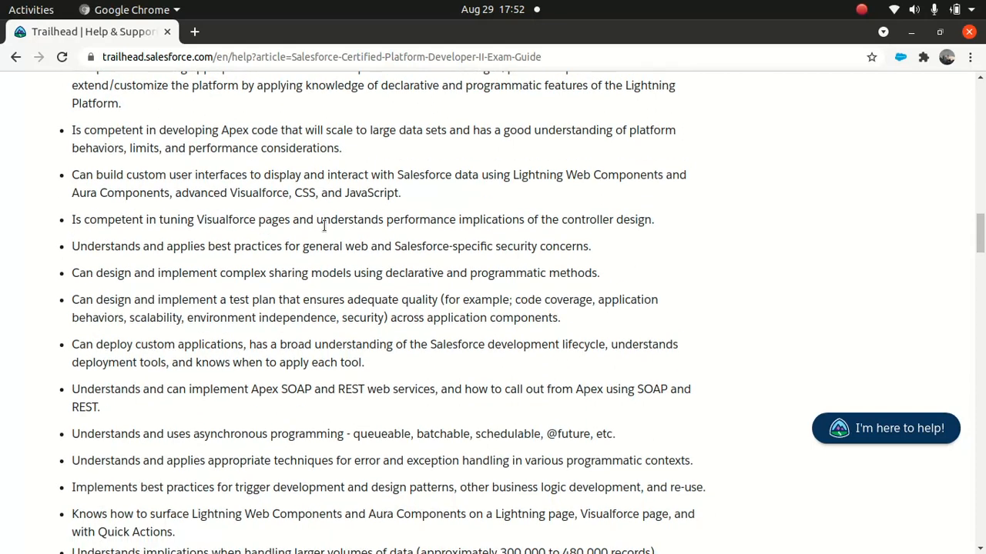
pyautogui.moveTo(291, 194)
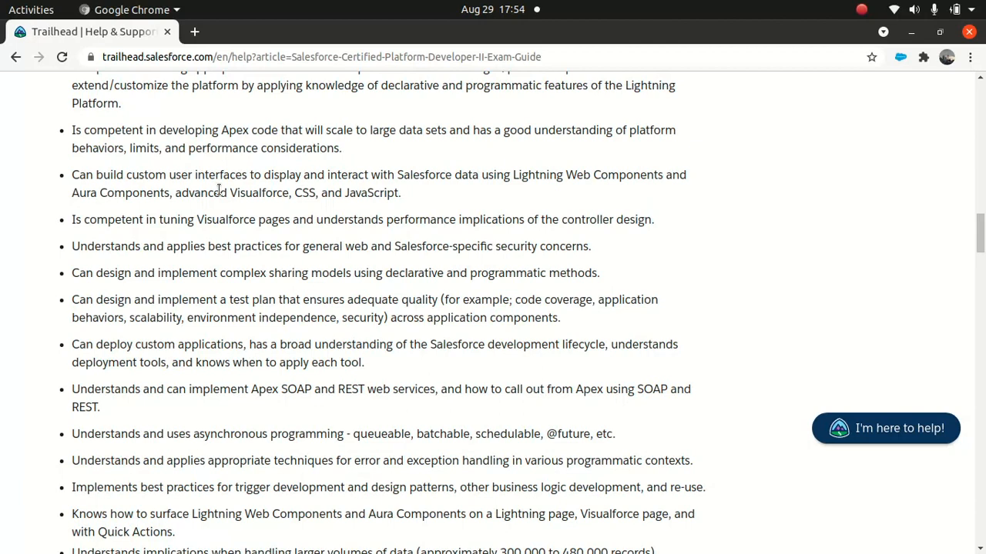
pyautogui.moveTo(86, 198)
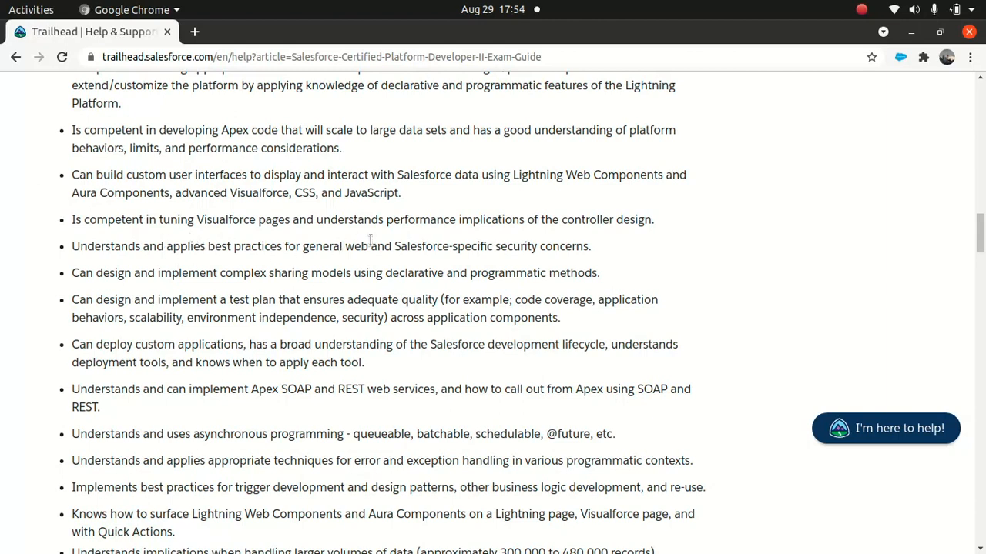
pyautogui.moveTo(406, 242)
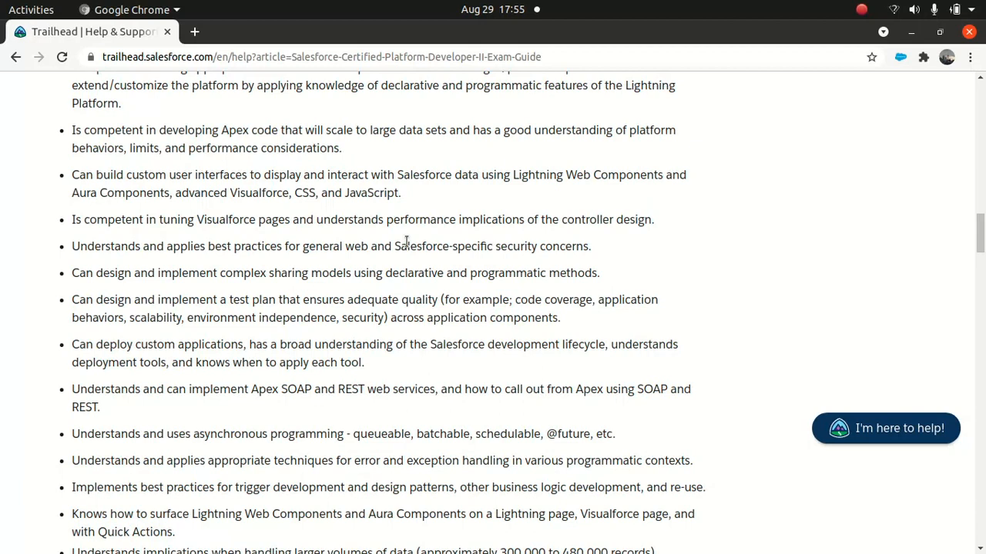
# - Scroll past the Jest testing bullet to the Purpose of this Exam Guide heading
pyautogui.scroll(-3)
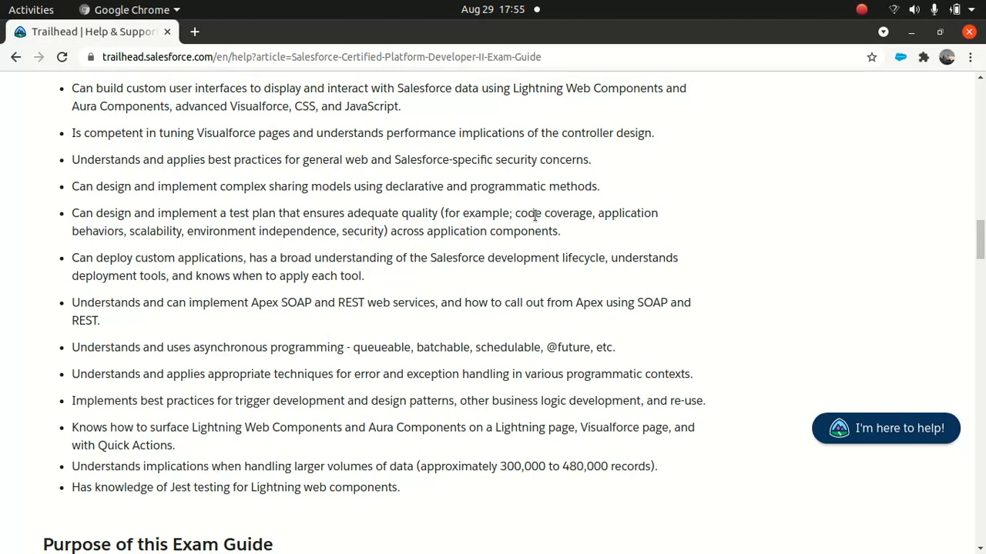
pyautogui.moveTo(321, 208)
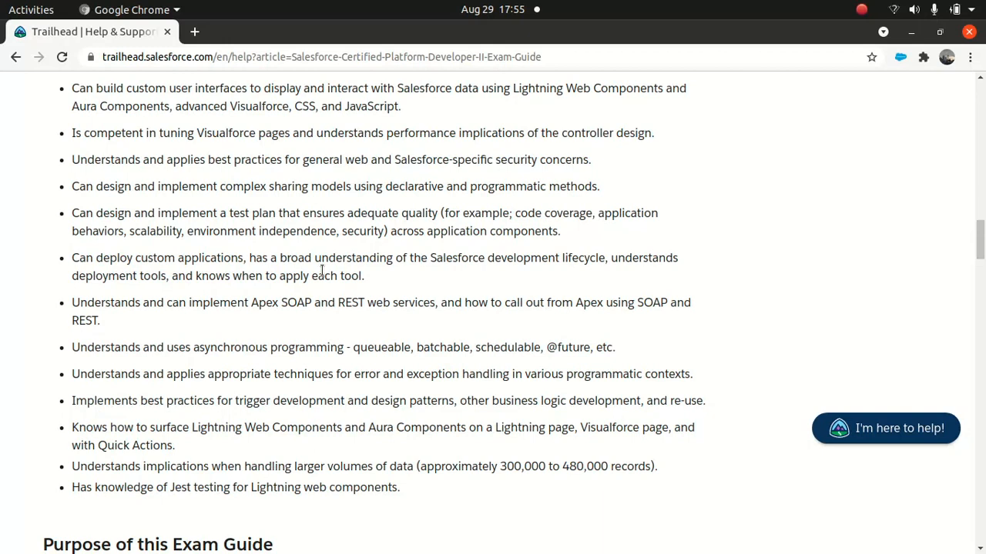
pyautogui.moveTo(268, 313)
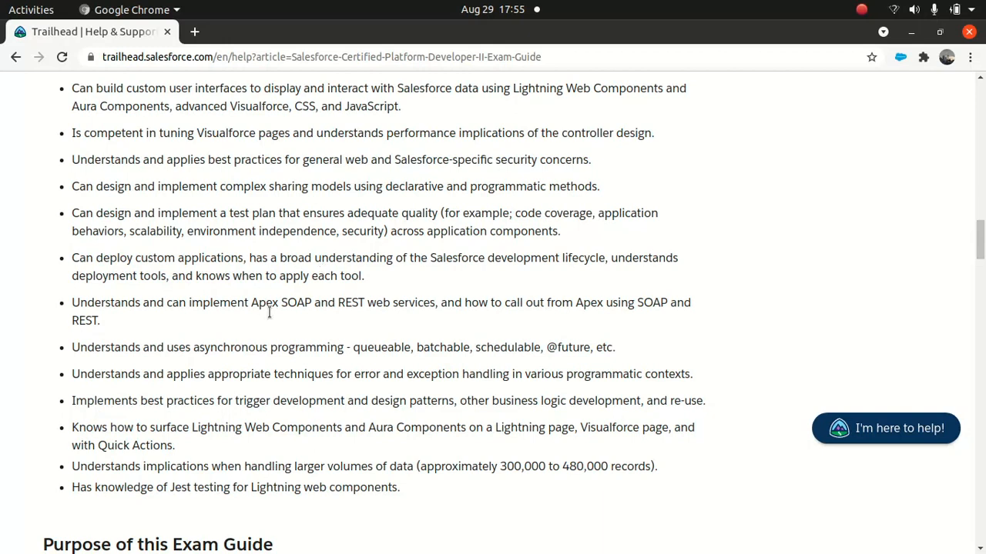
pyautogui.moveTo(316, 322)
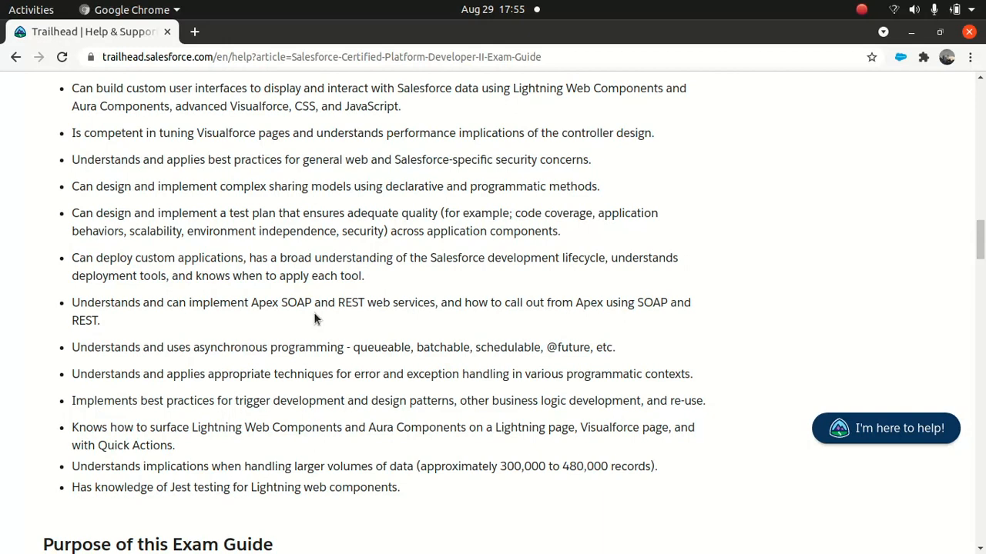
pyautogui.scroll(-3)
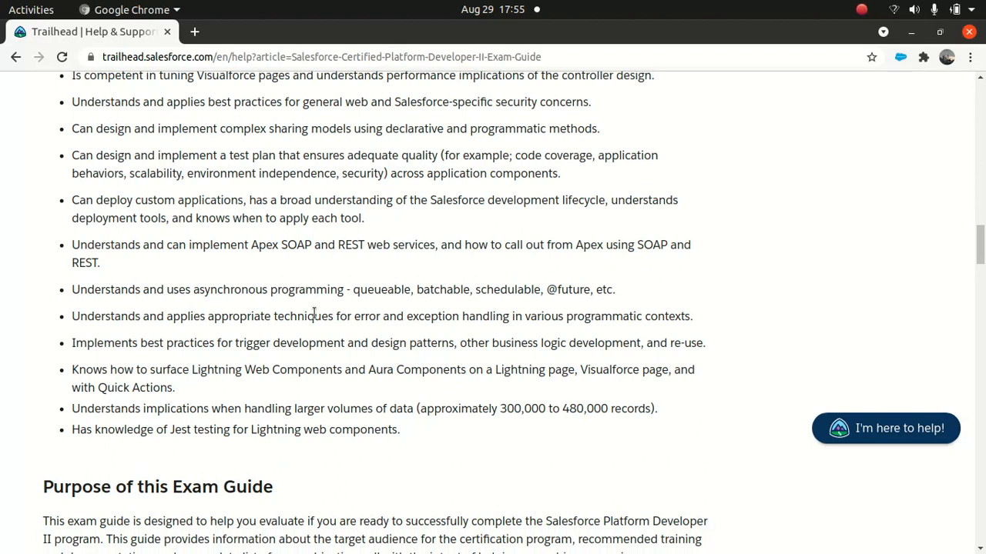
pyautogui.scroll(-3)
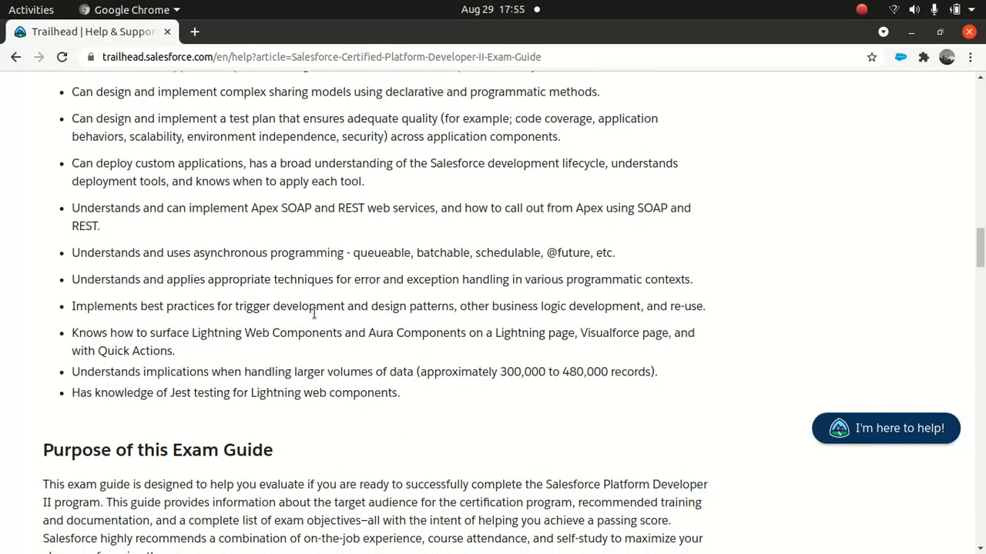
pyautogui.scroll(-3)
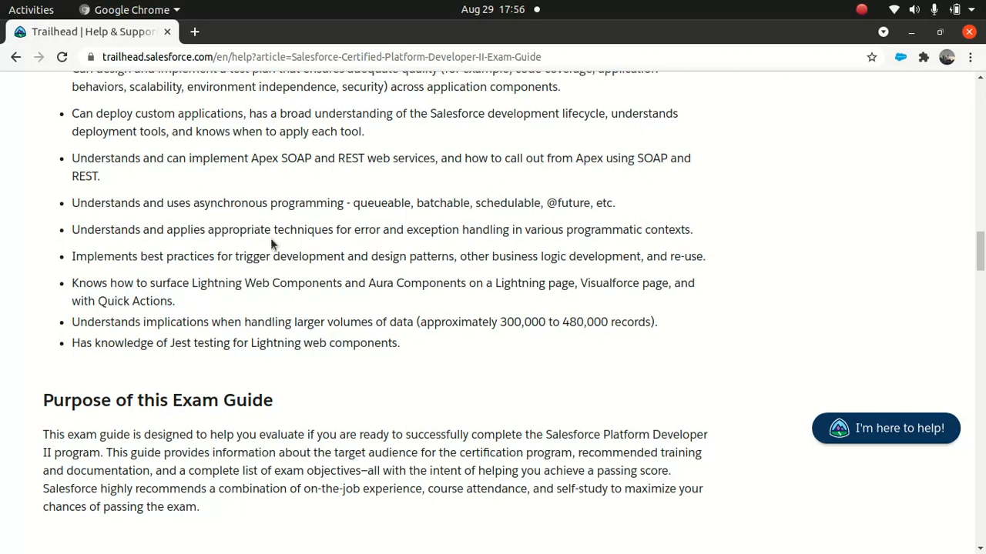
pyautogui.moveTo(273, 229)
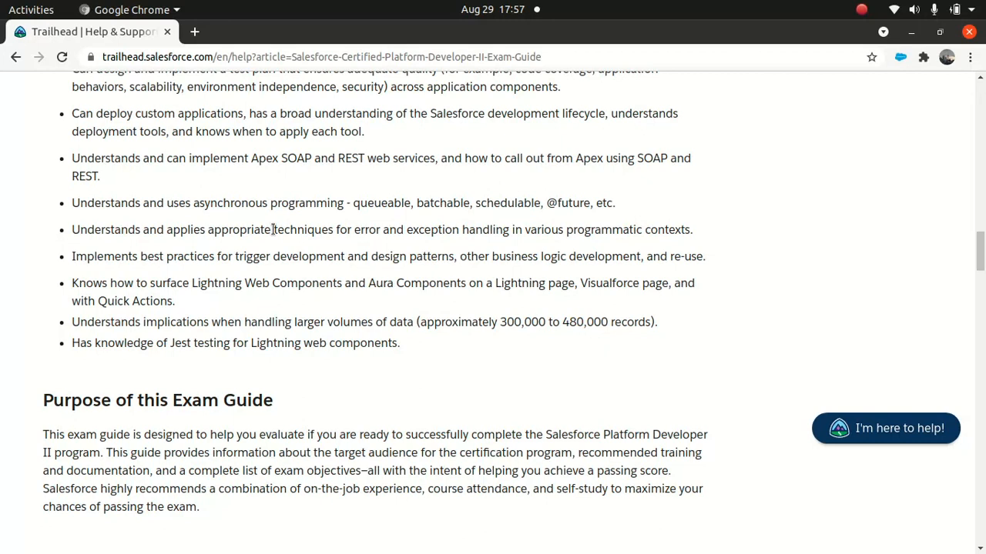
# - Scroll through About the Exam (60 questions, 120 minutes, 70% passing) to Recommended Training
pyautogui.scroll(-3)
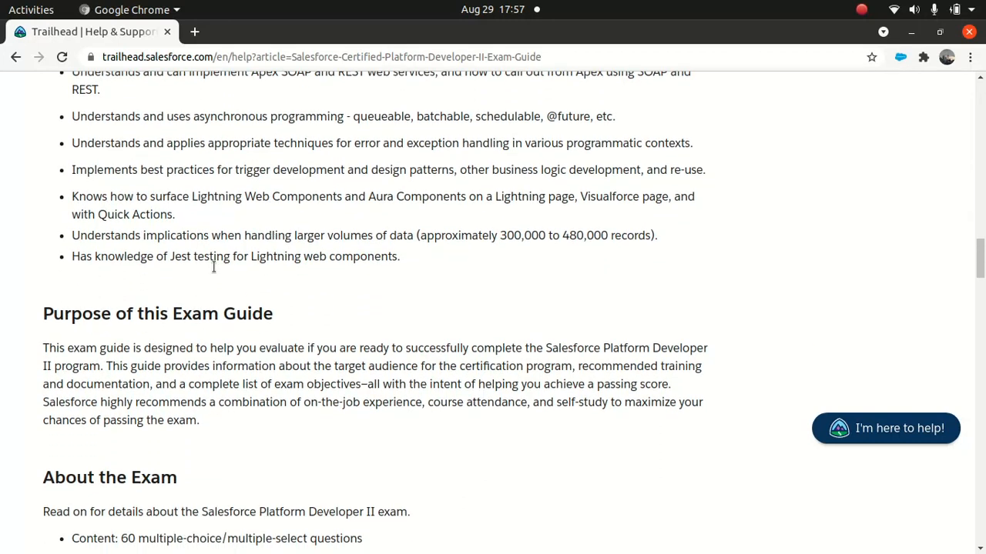
pyautogui.moveTo(185, 274)
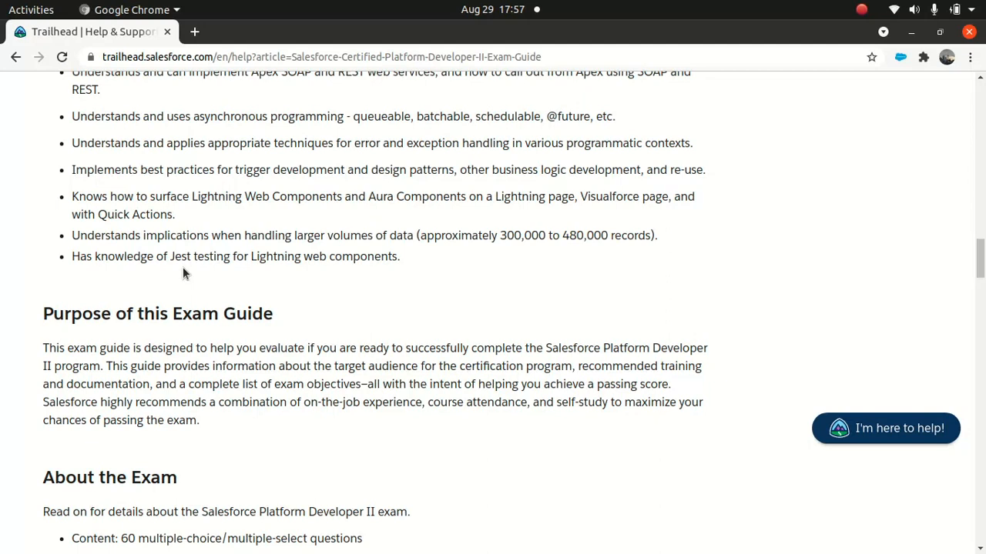
pyautogui.scroll(-3)
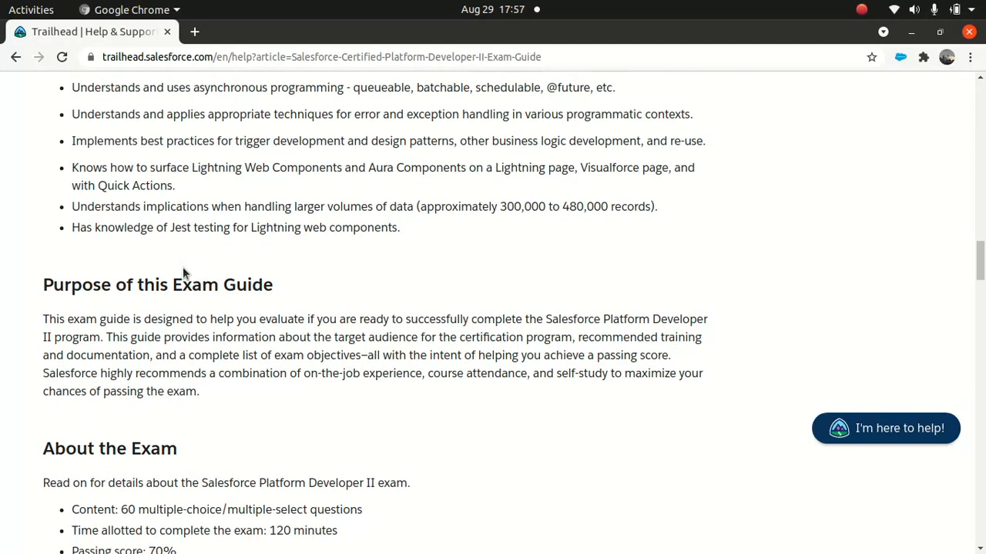
pyautogui.scroll(-3)
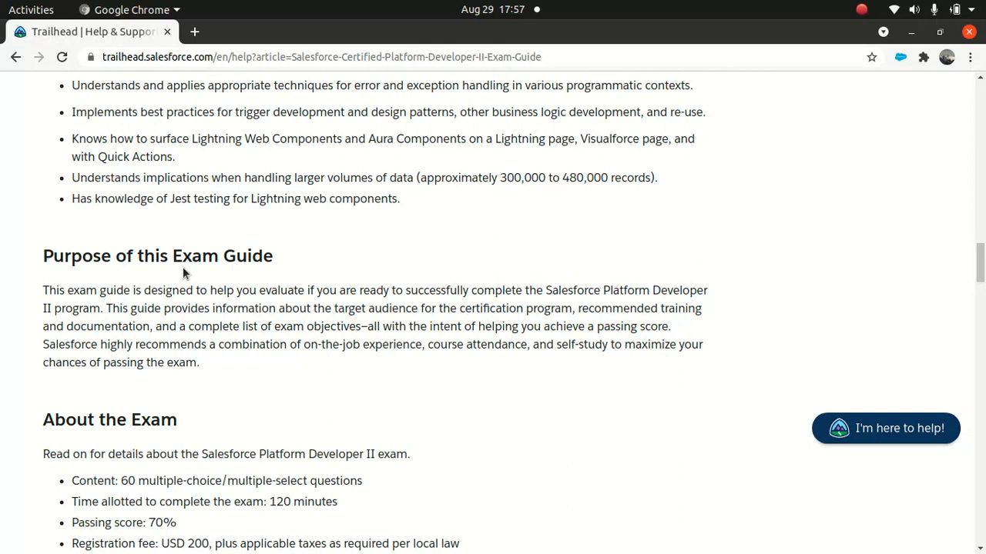
pyautogui.scroll(-3)
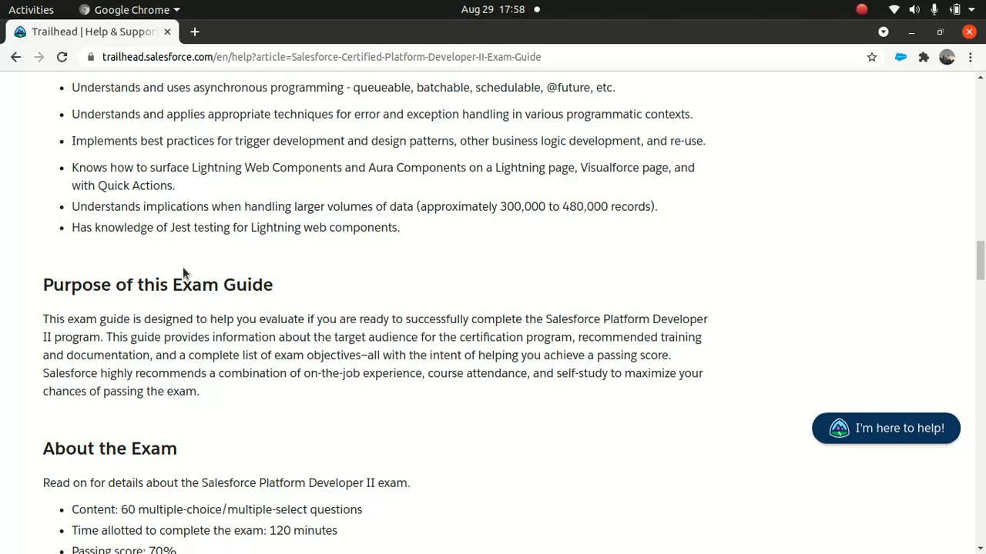
pyautogui.scroll(-3)
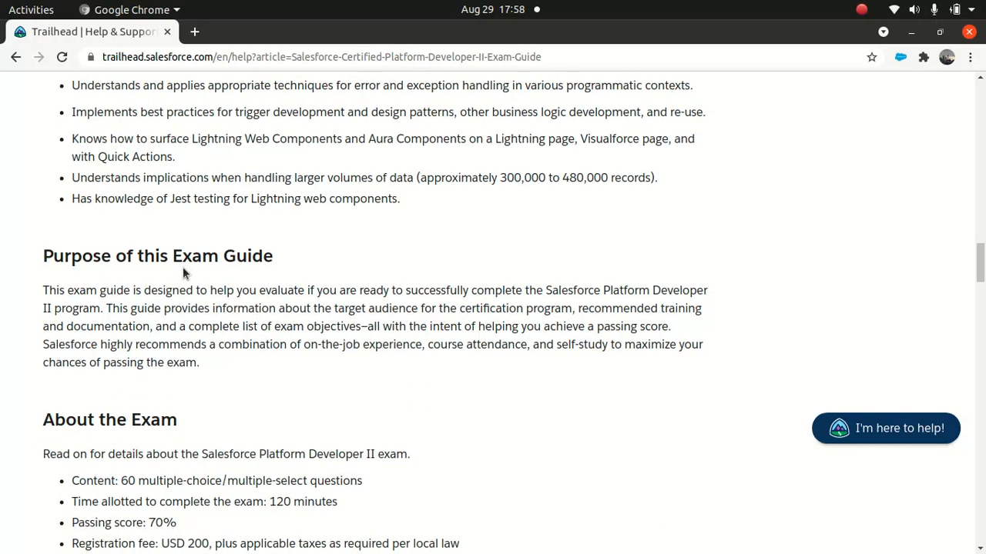
pyautogui.scroll(-3)
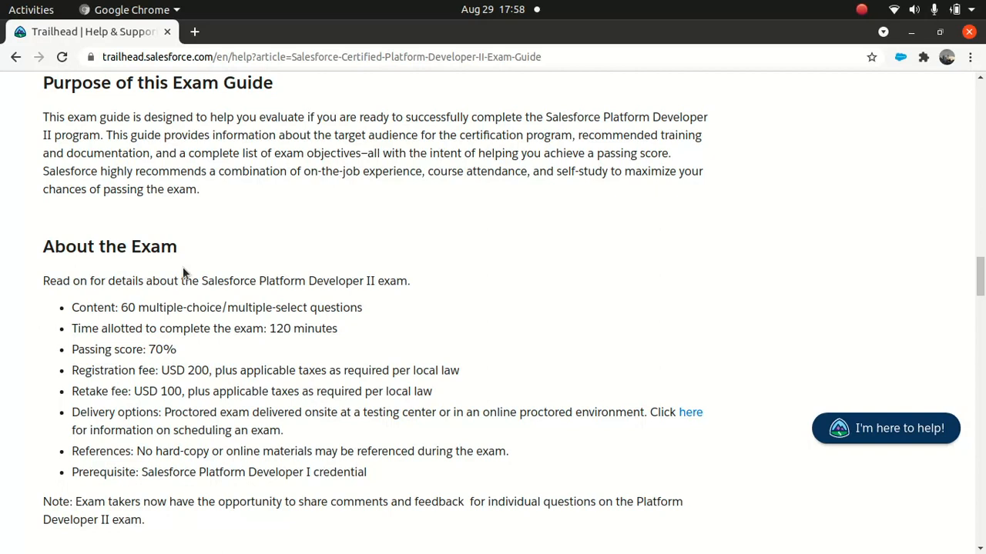
pyautogui.scroll(-3)
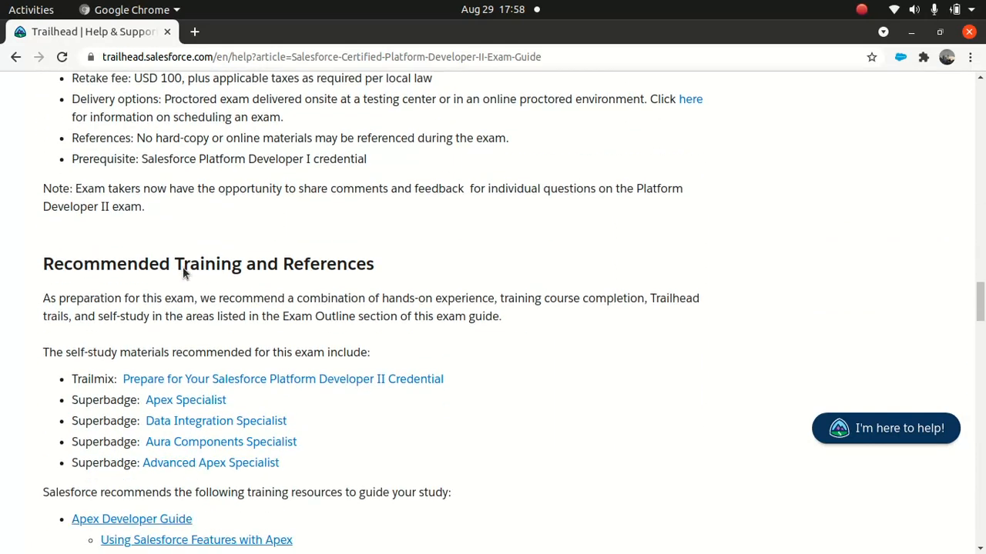
# - Scroll past the training resources to the Exam Outline's Salesforce Fundamentals: 5% section
pyautogui.scroll(-3)
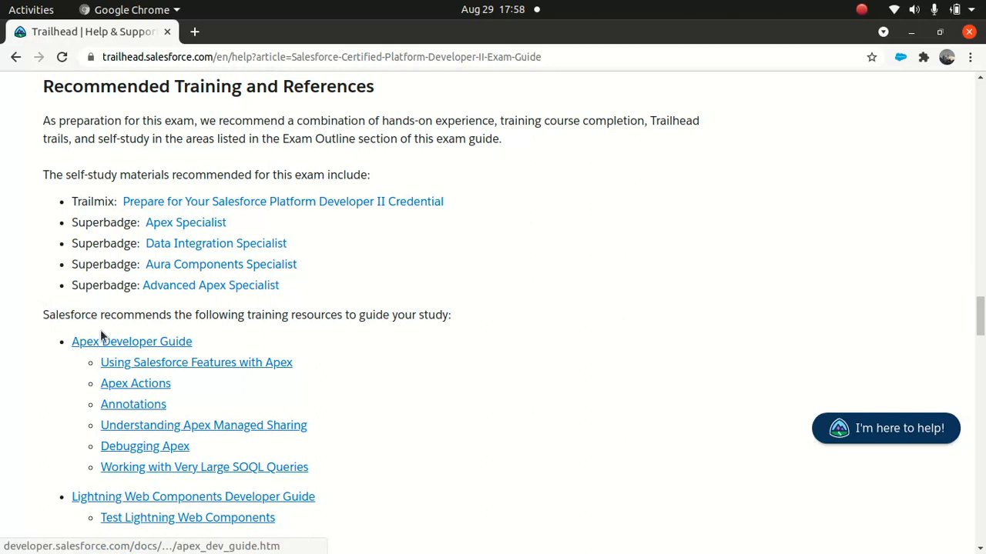
pyautogui.moveTo(218, 400)
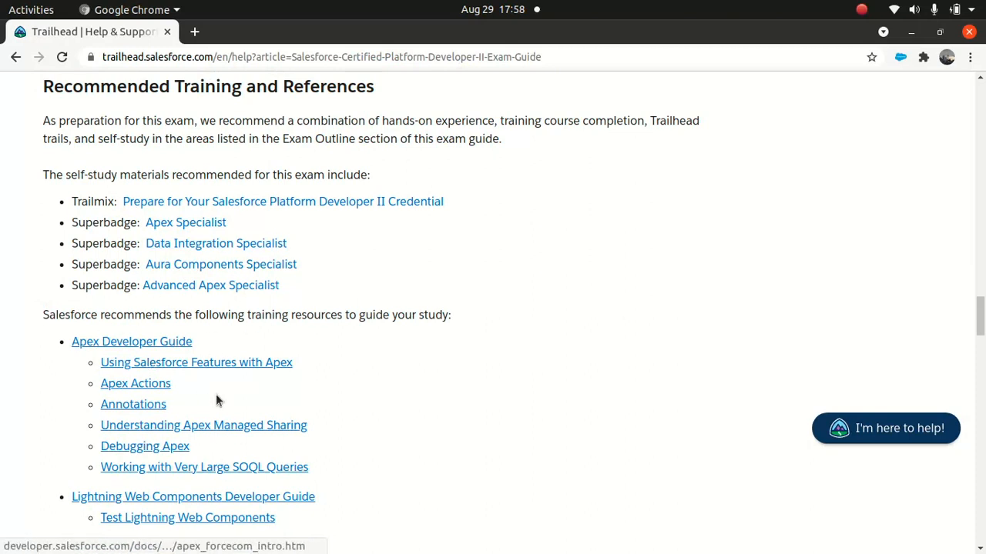
pyautogui.moveTo(215, 244)
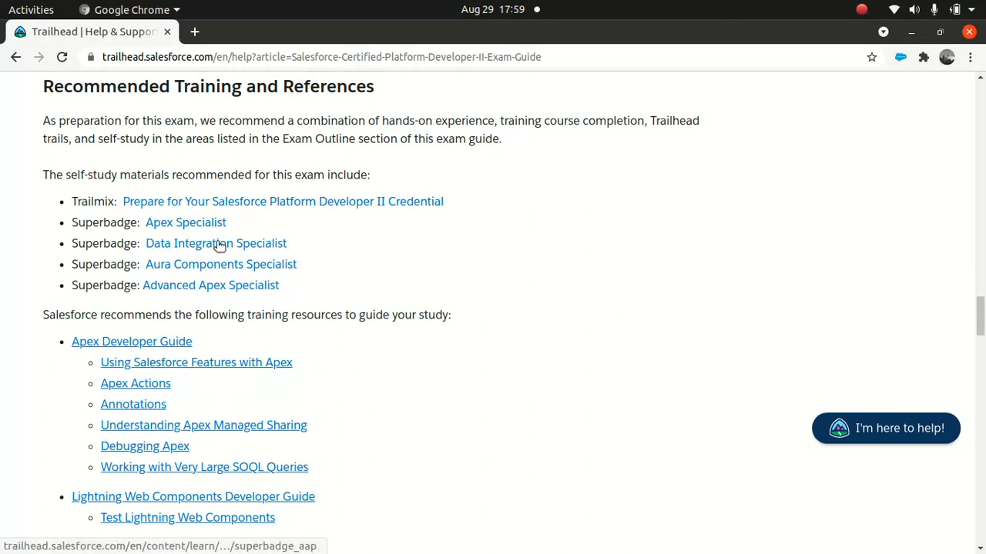
pyautogui.moveTo(375, 245)
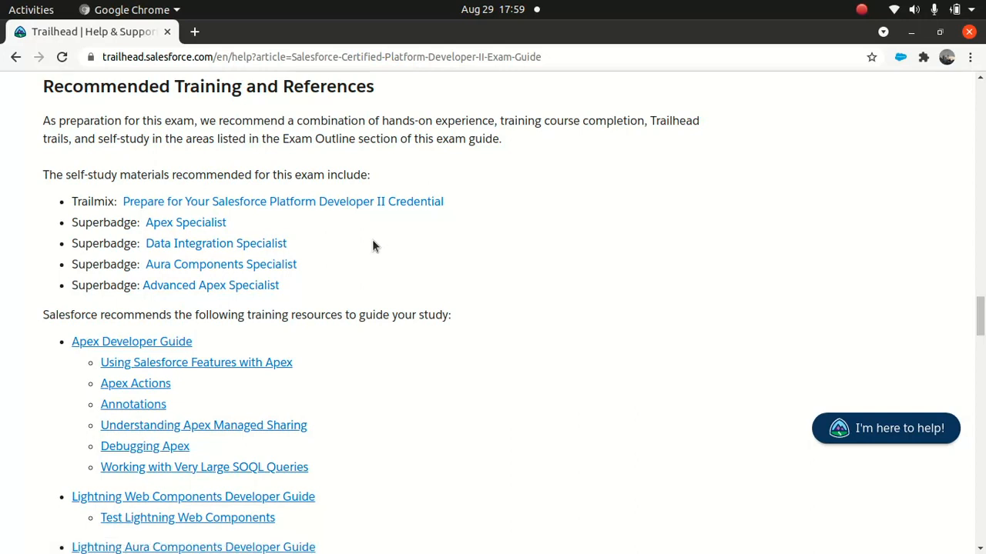
pyautogui.scroll(-3)
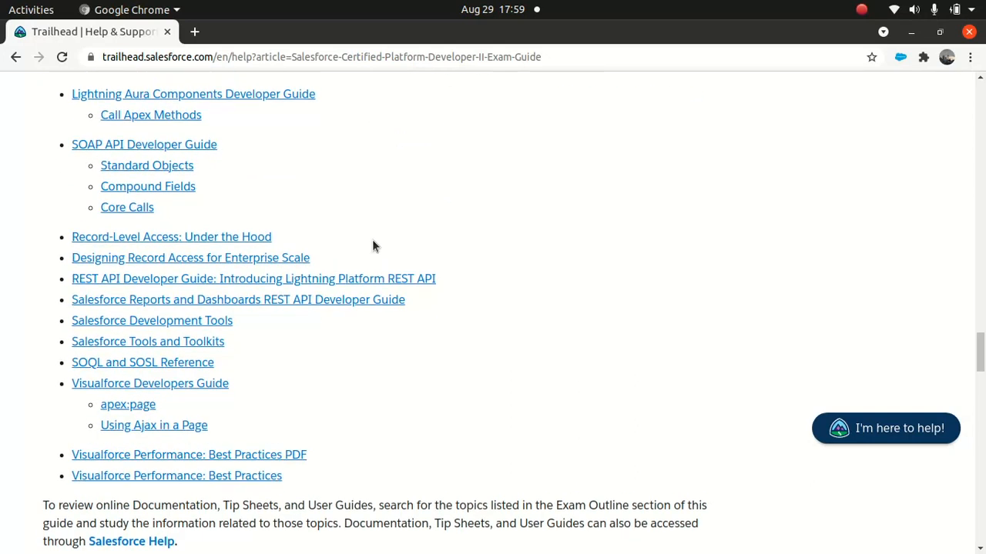
pyautogui.scroll(3)
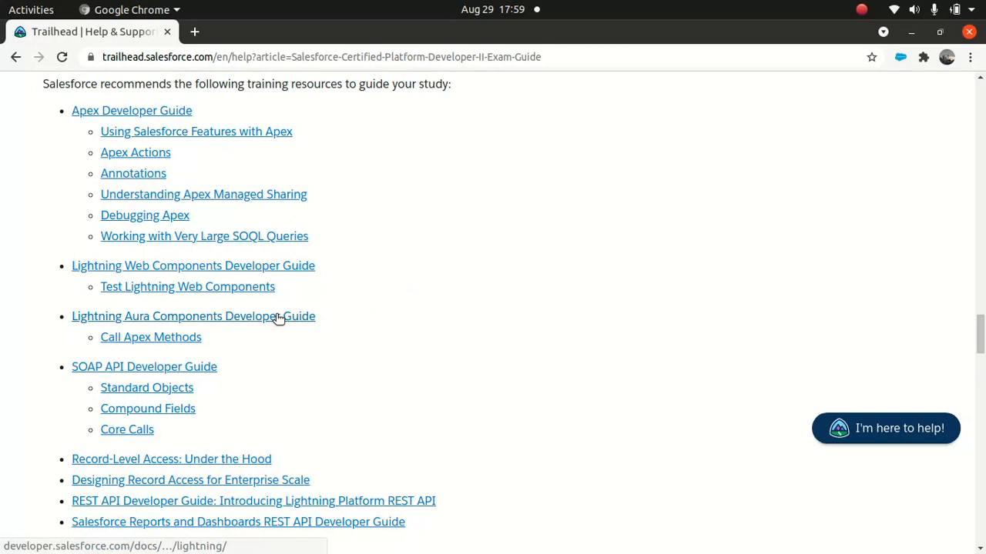
pyautogui.scroll(-3)
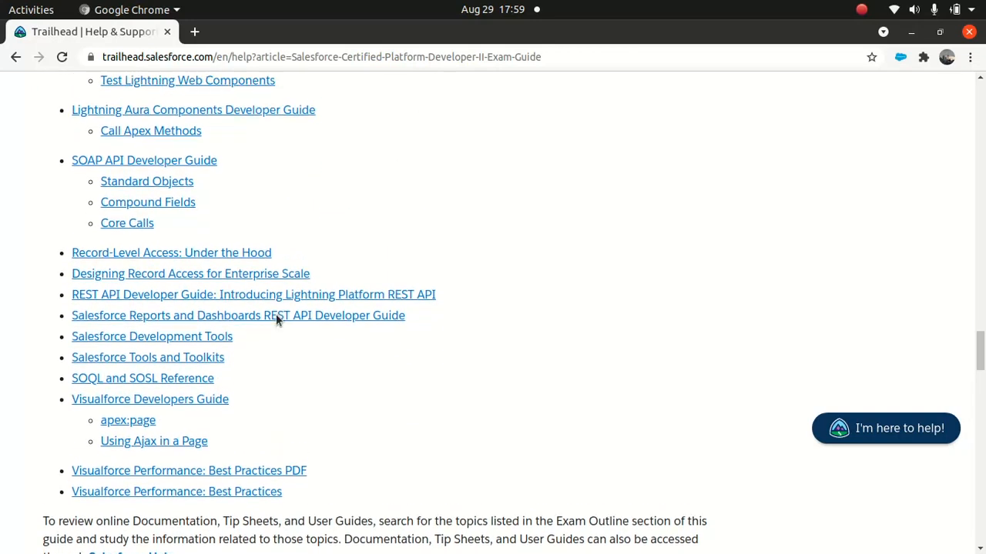
pyautogui.scroll(3)
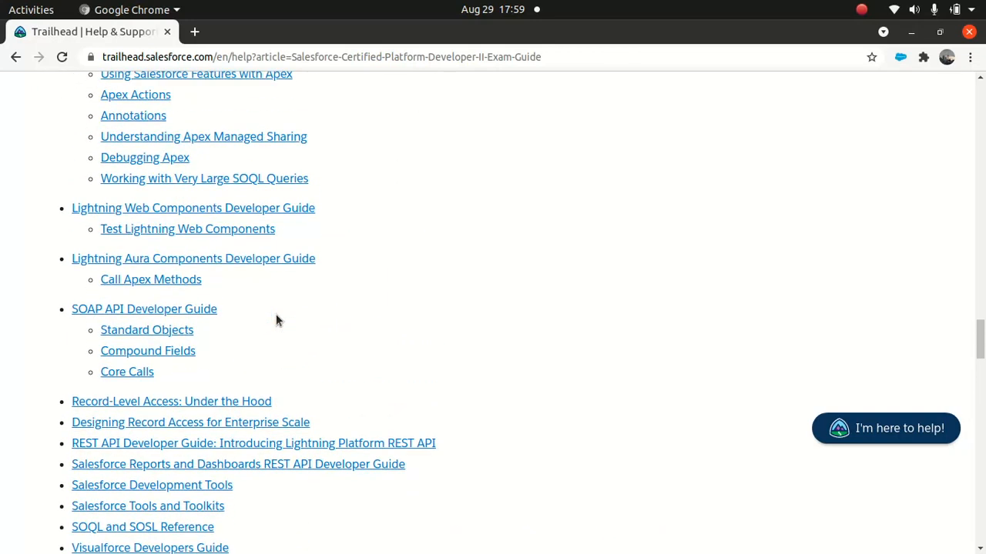
pyautogui.scroll(-3)
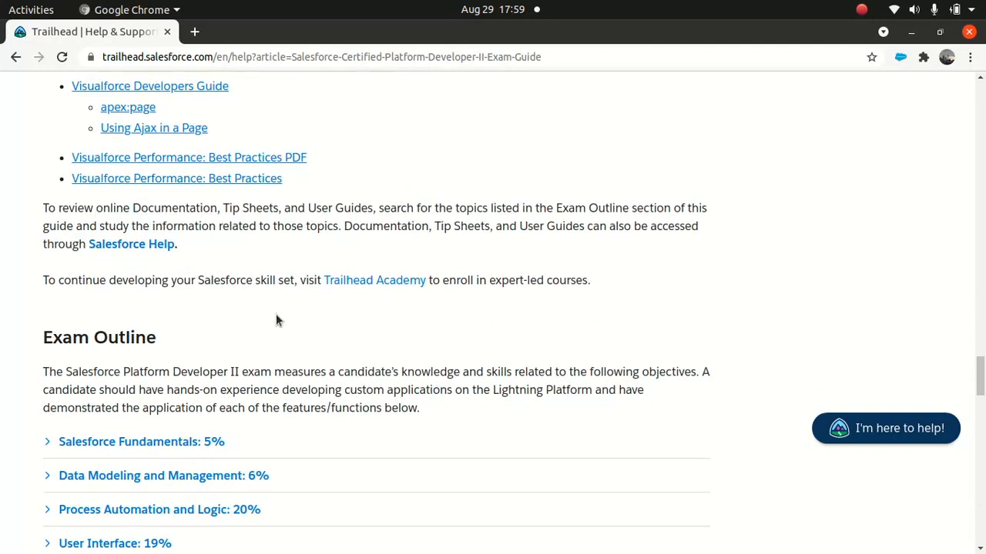
pyautogui.scroll(-3)
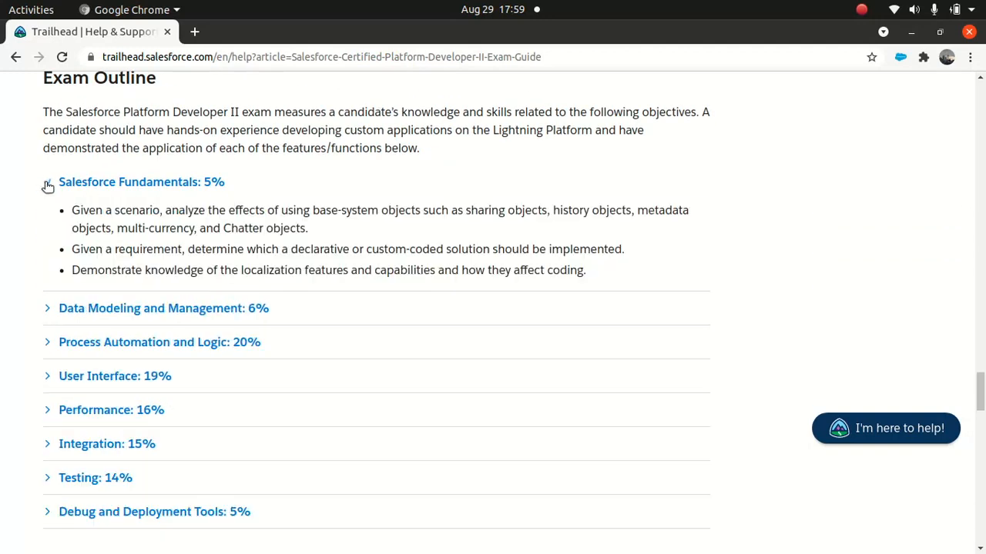
pyautogui.click(48, 181)
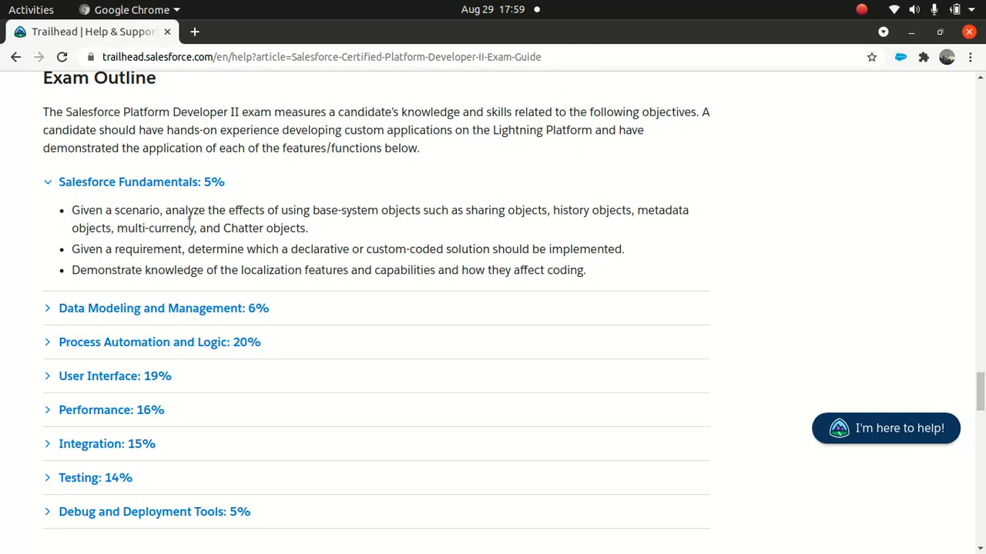
pyautogui.moveTo(291, 231)
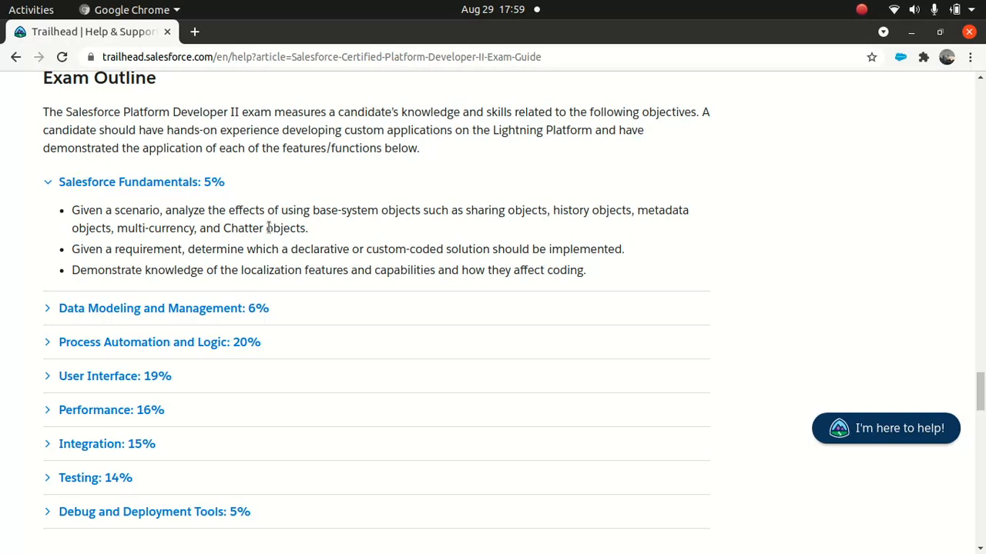
pyautogui.moveTo(200, 218)
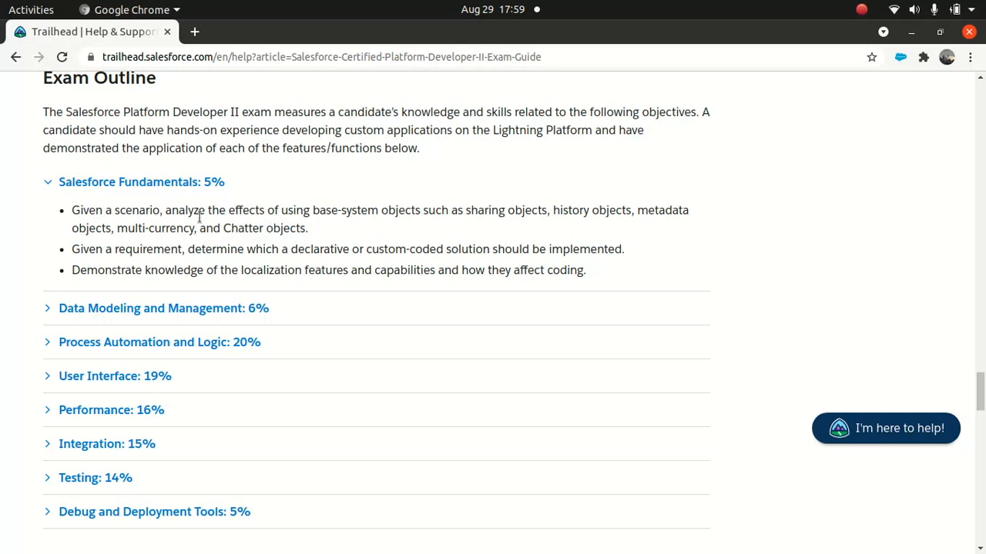
pyautogui.moveTo(313, 310)
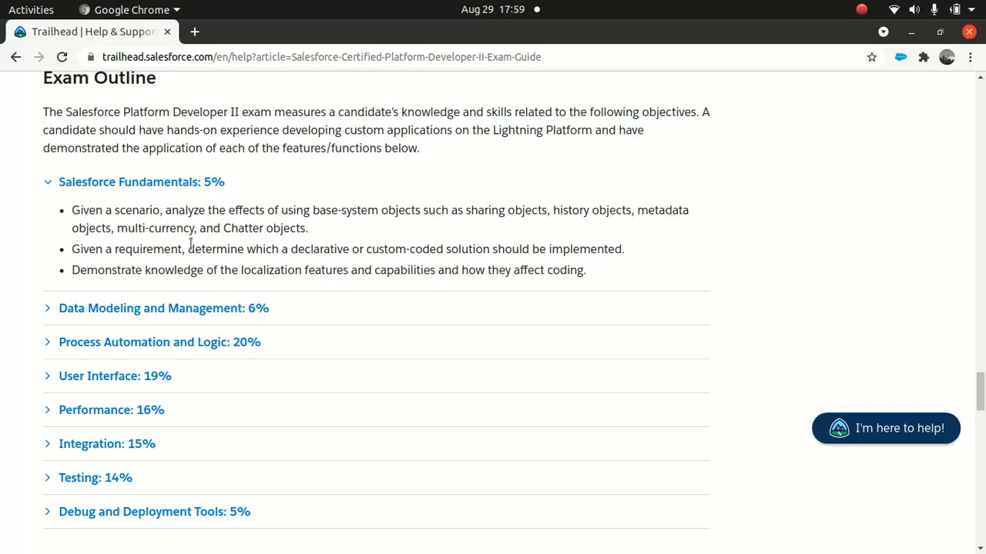
pyautogui.moveTo(224, 244)
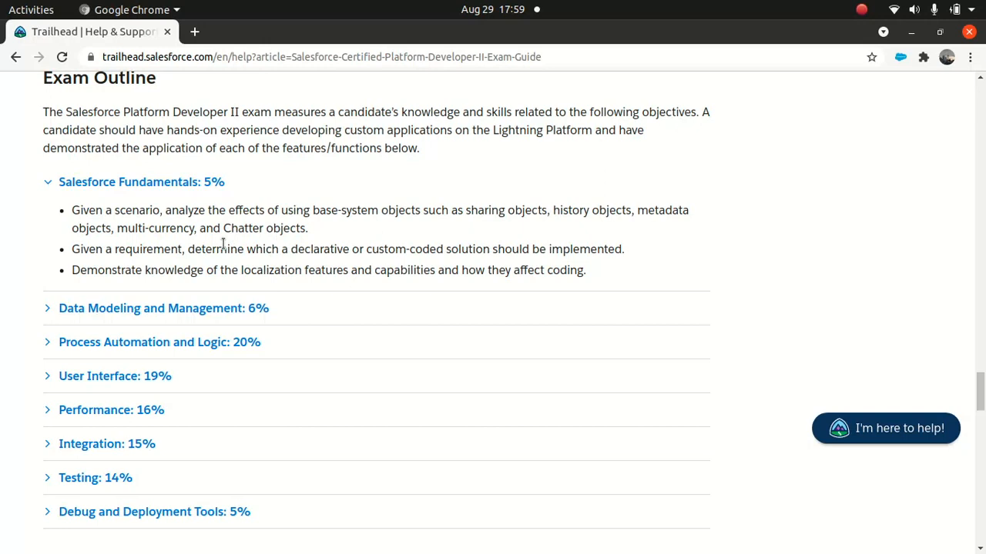
pyautogui.moveTo(157, 287)
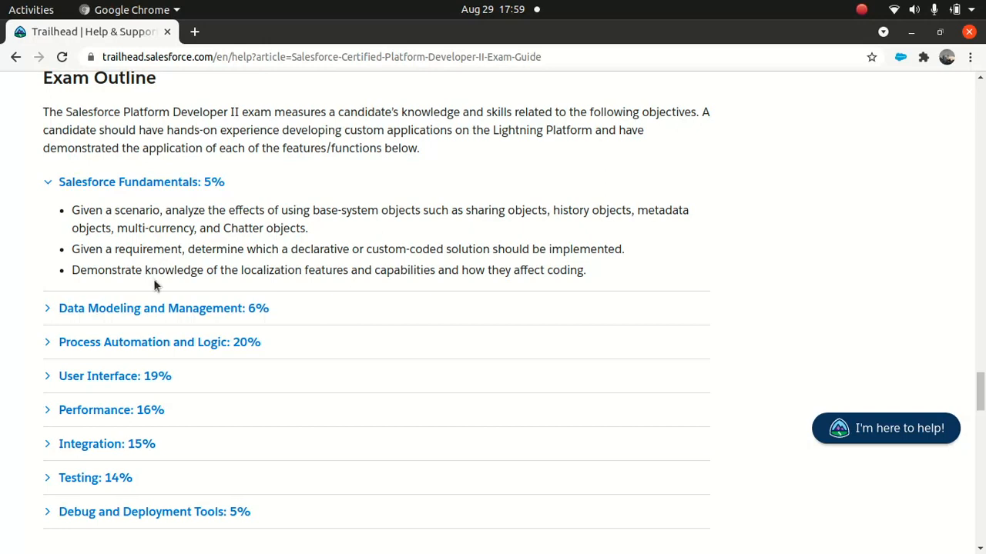
pyautogui.moveTo(288, 283)
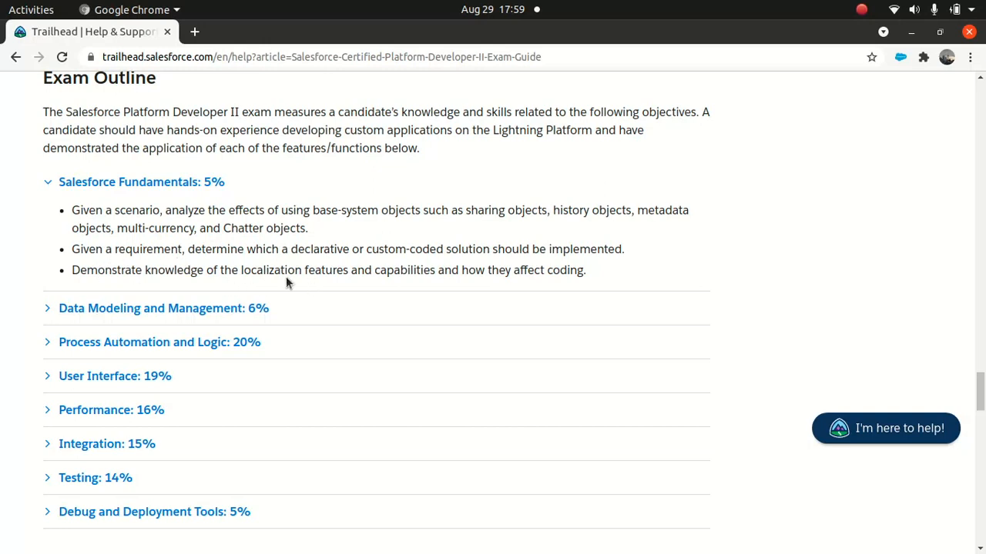
pyautogui.moveTo(388, 210)
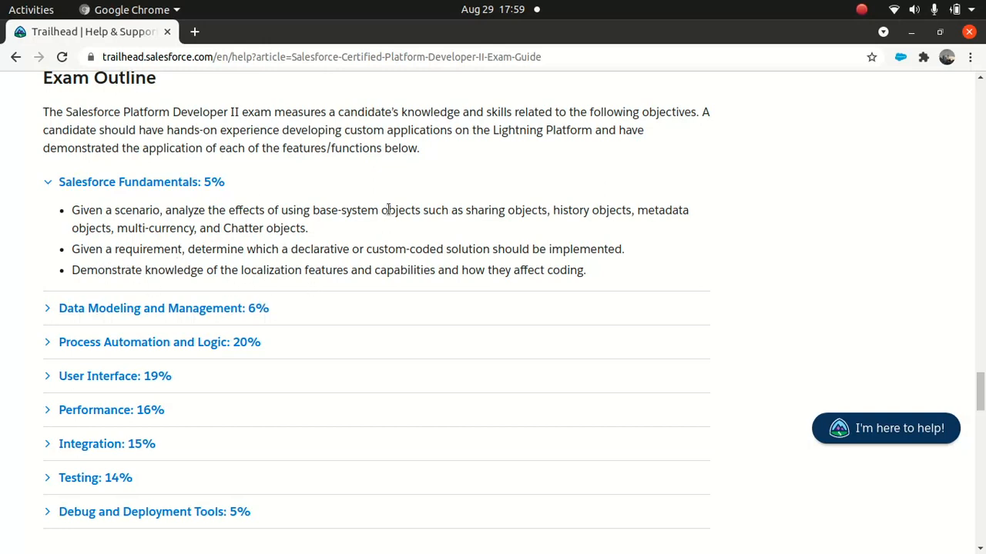
pyautogui.moveTo(121, 338)
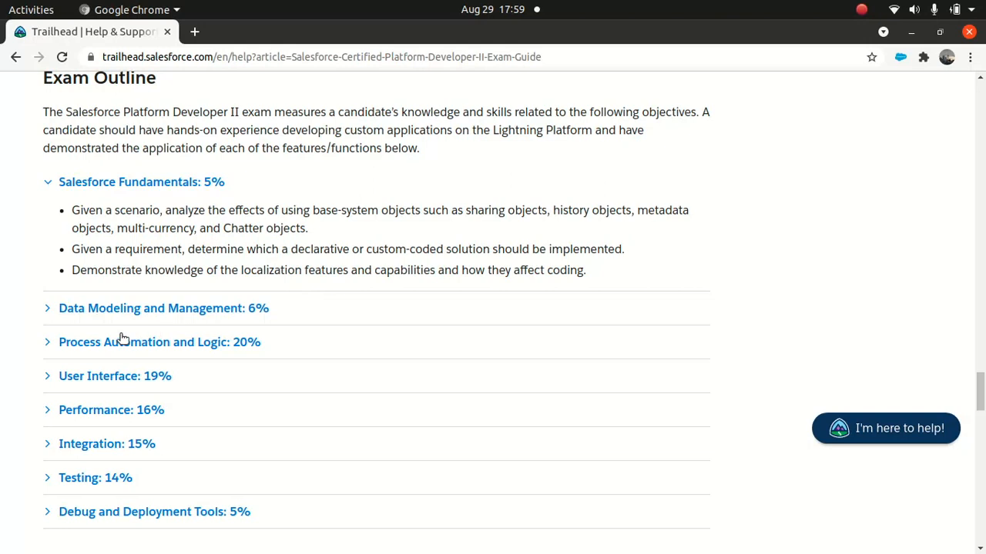
# - Expand the Data Modeling and Management: 6% and Process Automation and Logic: 20% sections
pyautogui.click(163, 308)
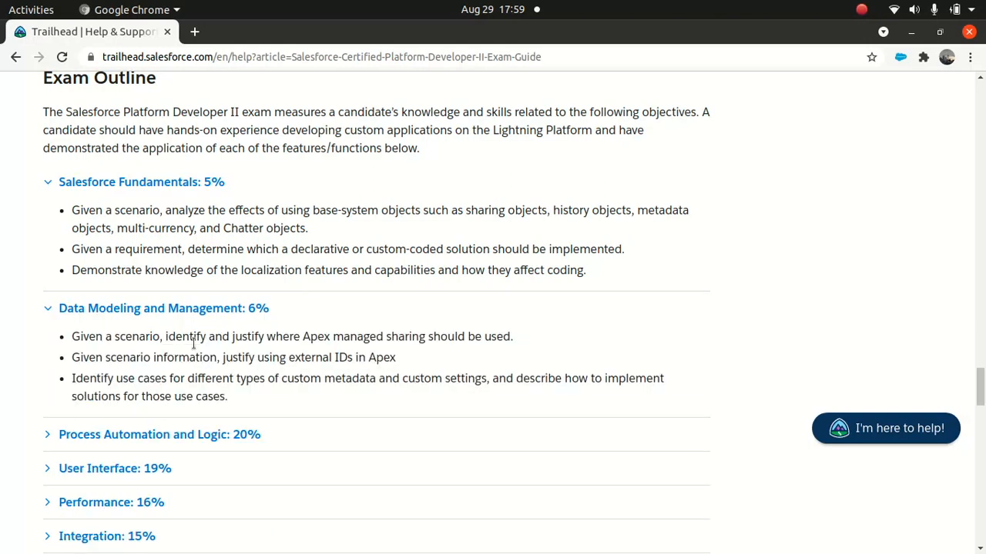
pyautogui.moveTo(336, 358)
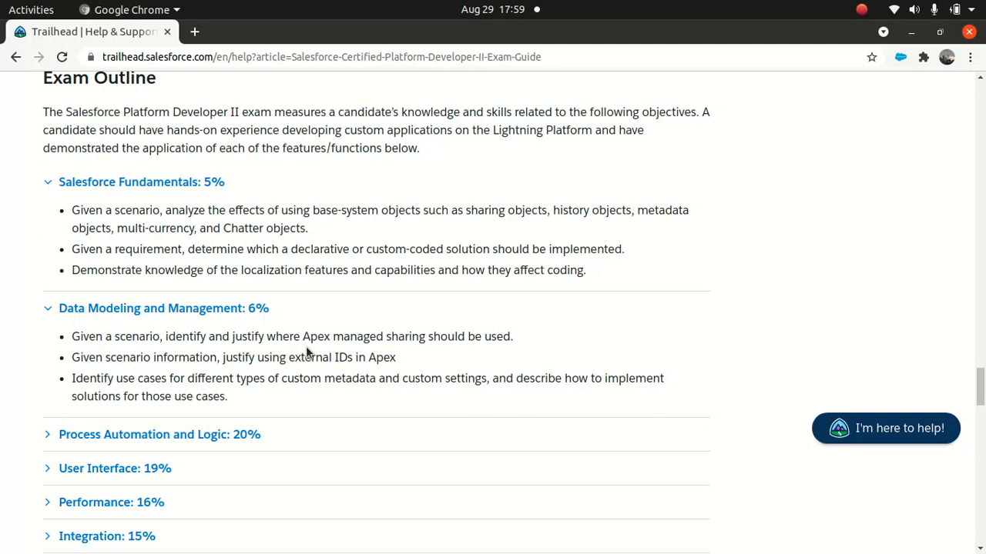
pyautogui.scroll(-3)
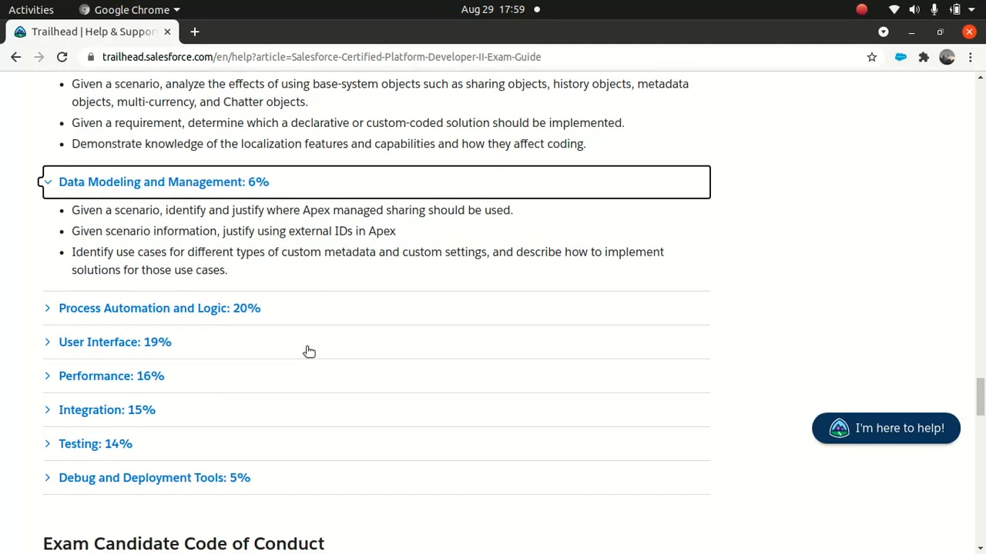
pyautogui.click(159, 308)
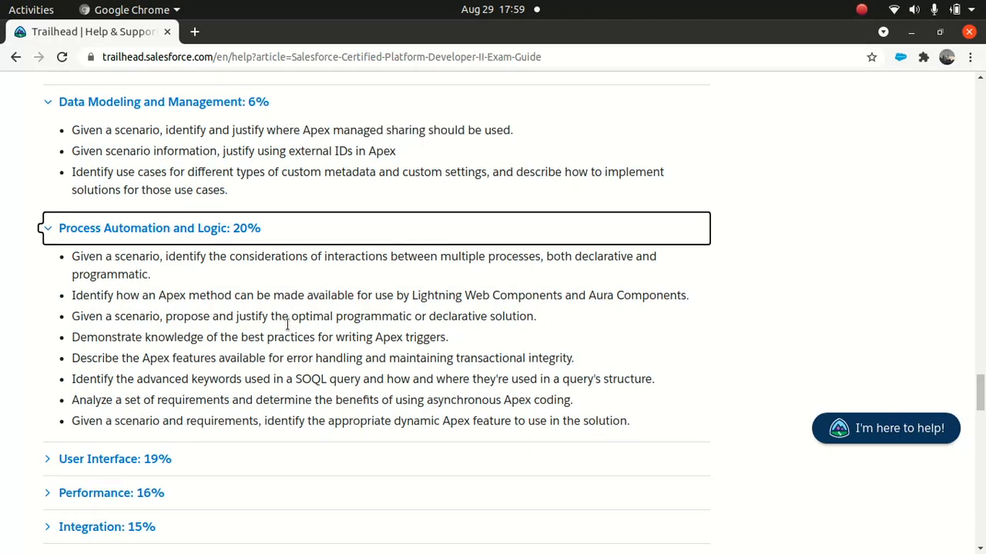
pyautogui.scroll(-3)
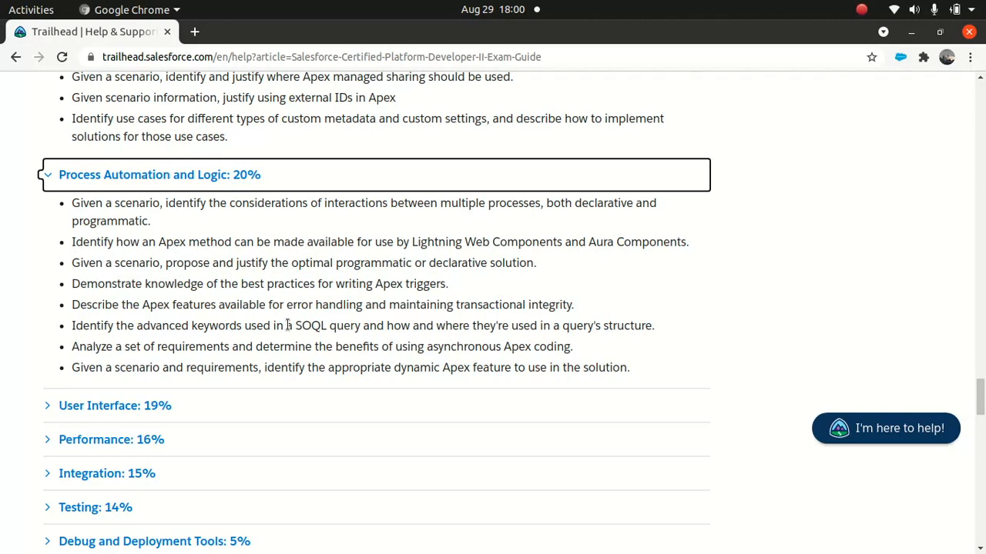
pyautogui.scroll(-3)
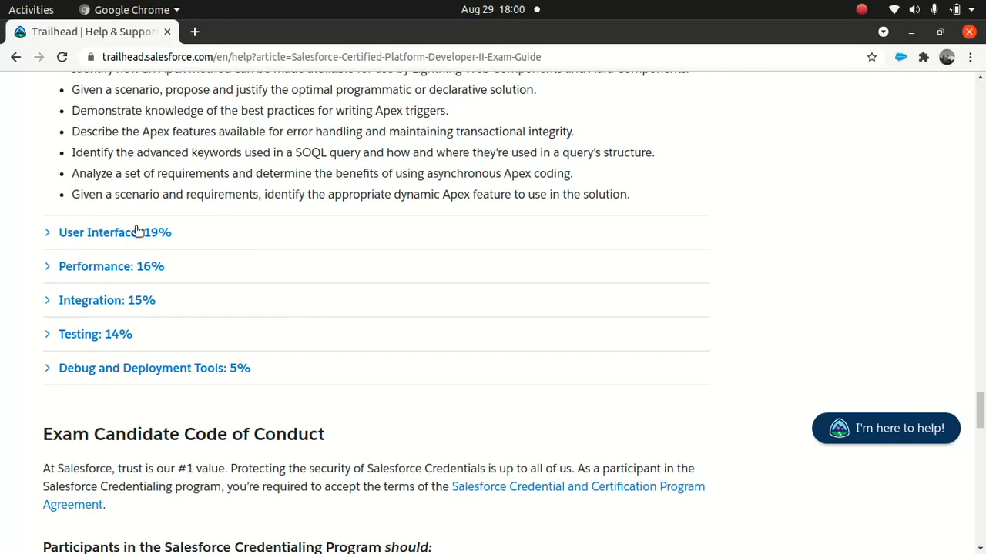
# - Expand the User Interface: 19% and Performance: 16% sections of the Exam Outline
pyautogui.click(115, 232)
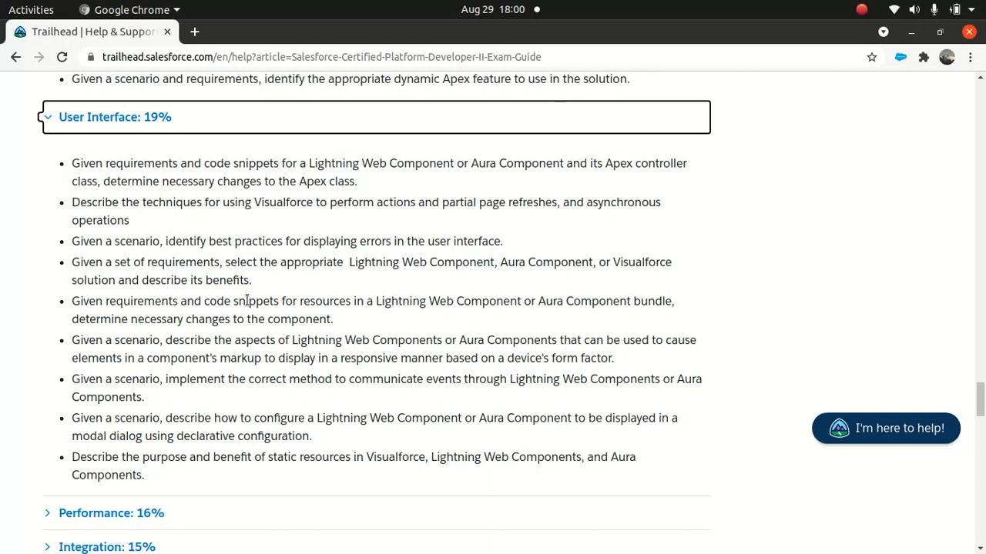
pyautogui.scroll(-3)
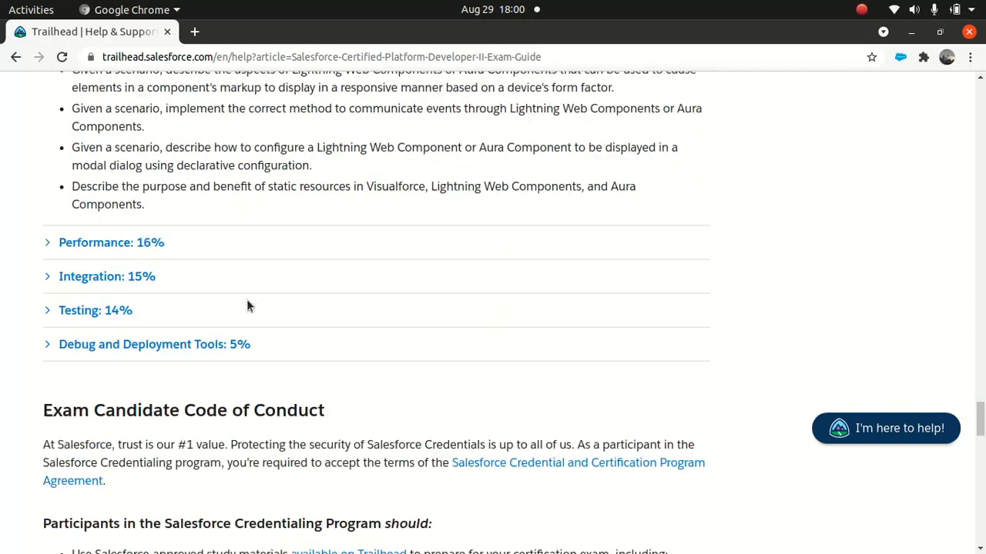
pyautogui.click(110, 242)
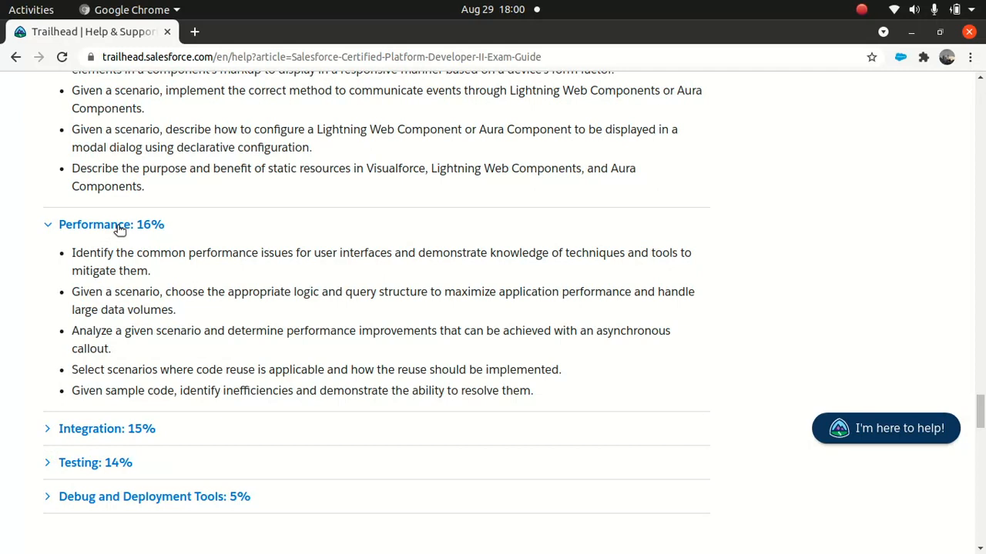
pyautogui.scroll(-3)
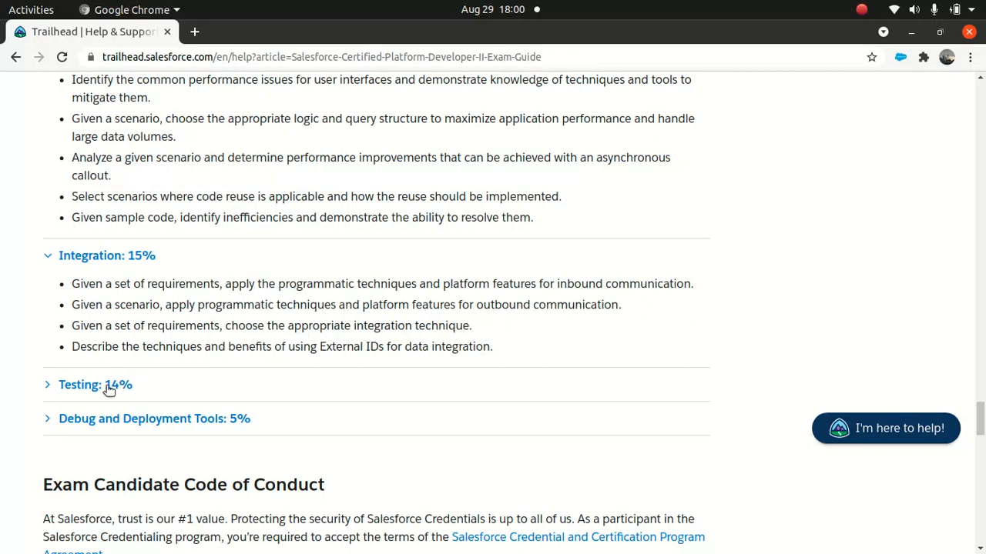
# - Expand Testing: 14% to show its three Apex, component and controller testing objectives
pyautogui.click(95, 384)
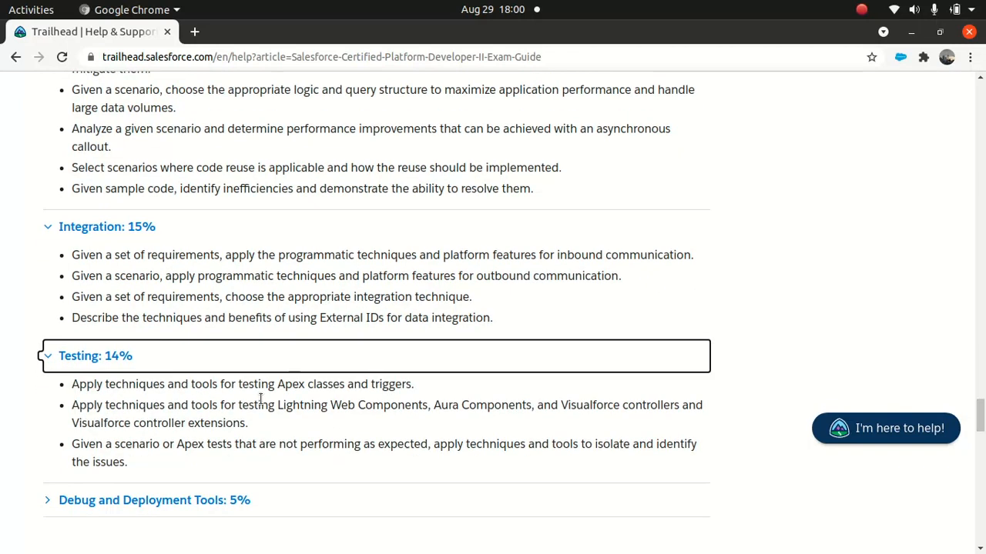
pyautogui.scroll(-3)
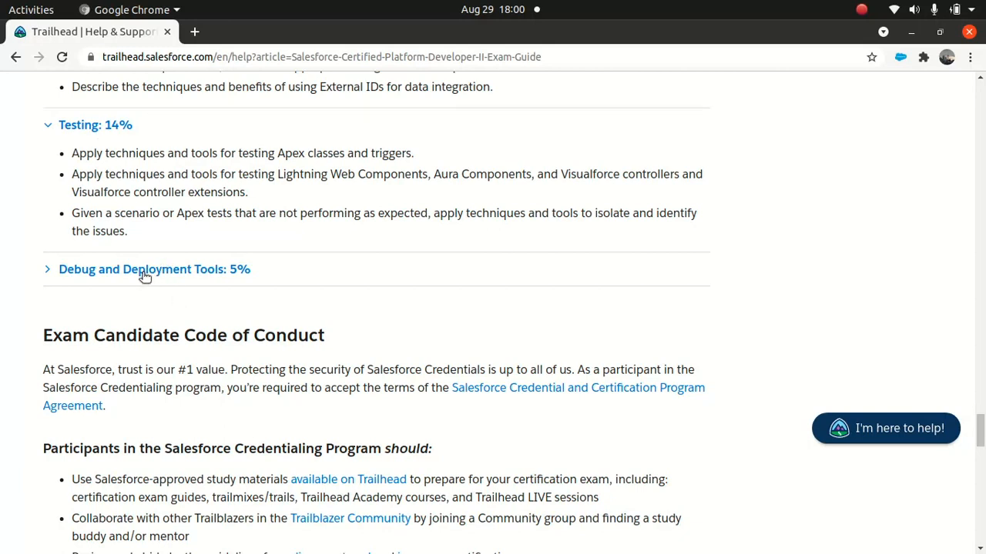
# - Expand Debug and Deployment Tools: 5%, then return toward the top of the Exam Outline
pyautogui.click(154, 268)
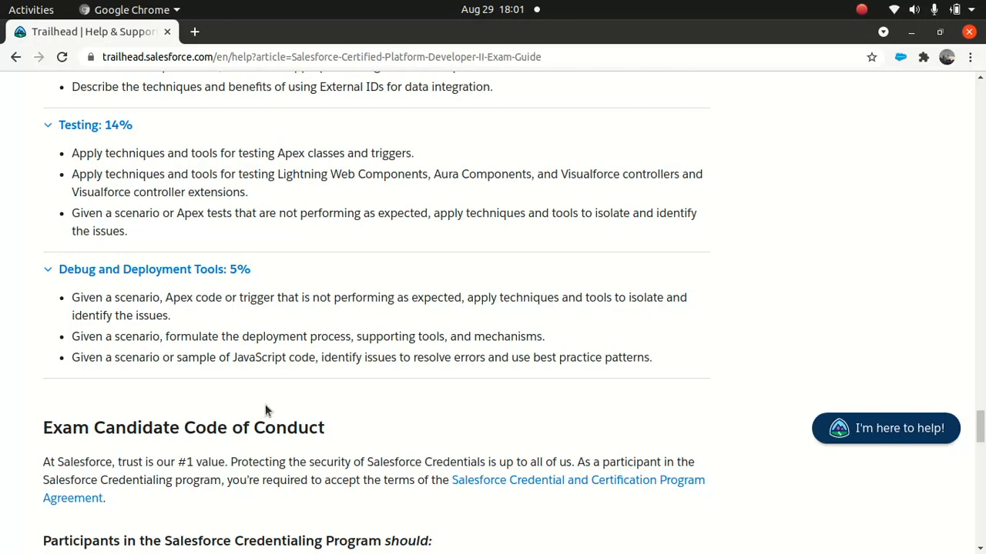
pyautogui.moveTo(225, 411)
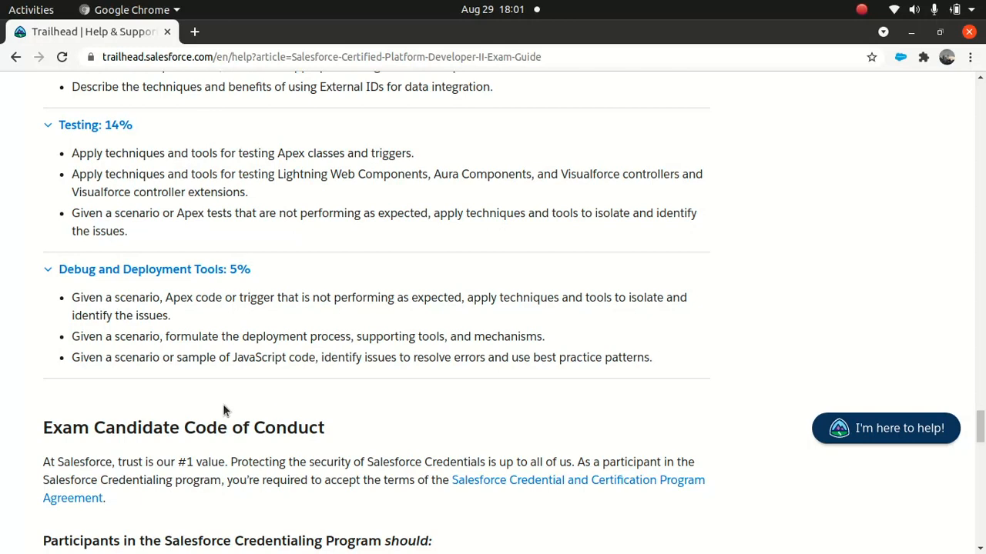
pyautogui.moveTo(262, 396)
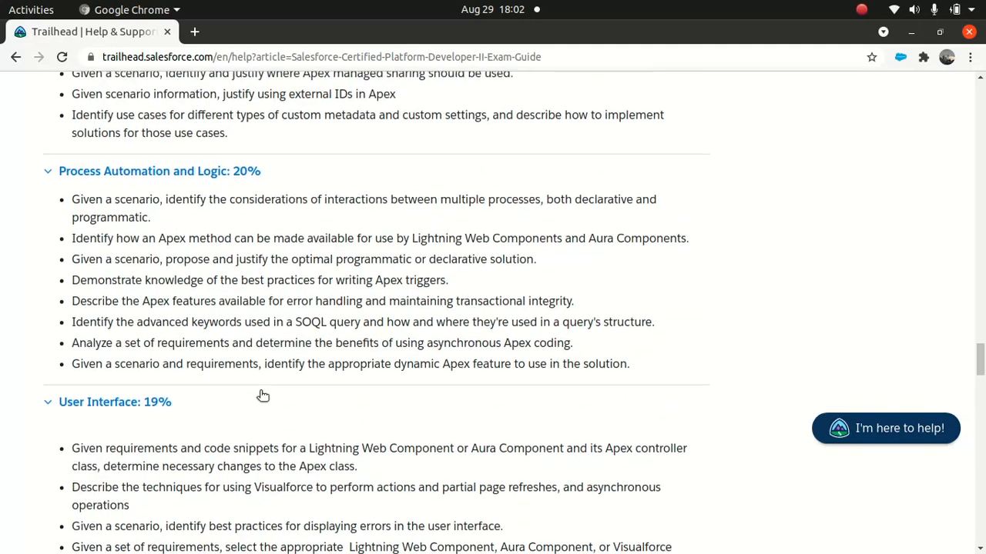
pyautogui.scroll(3)
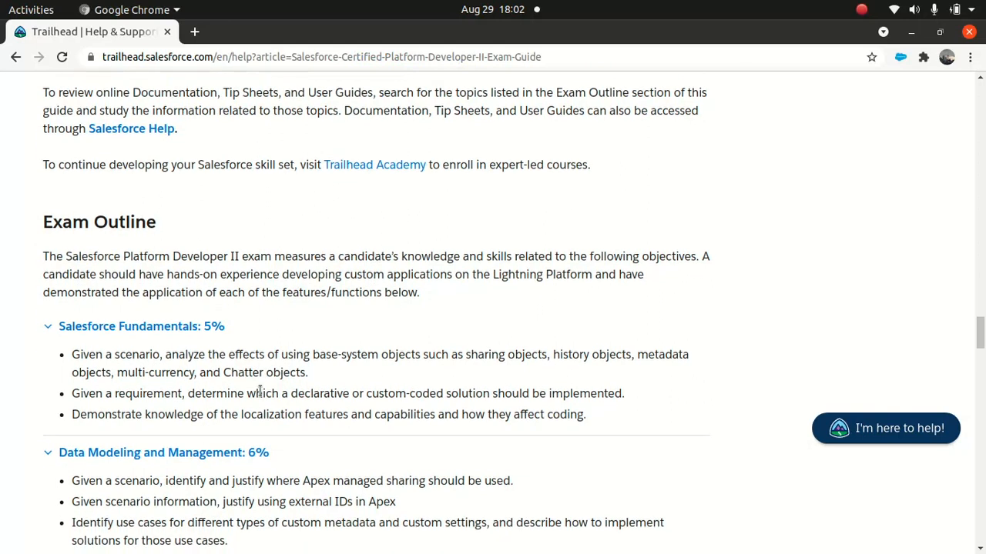